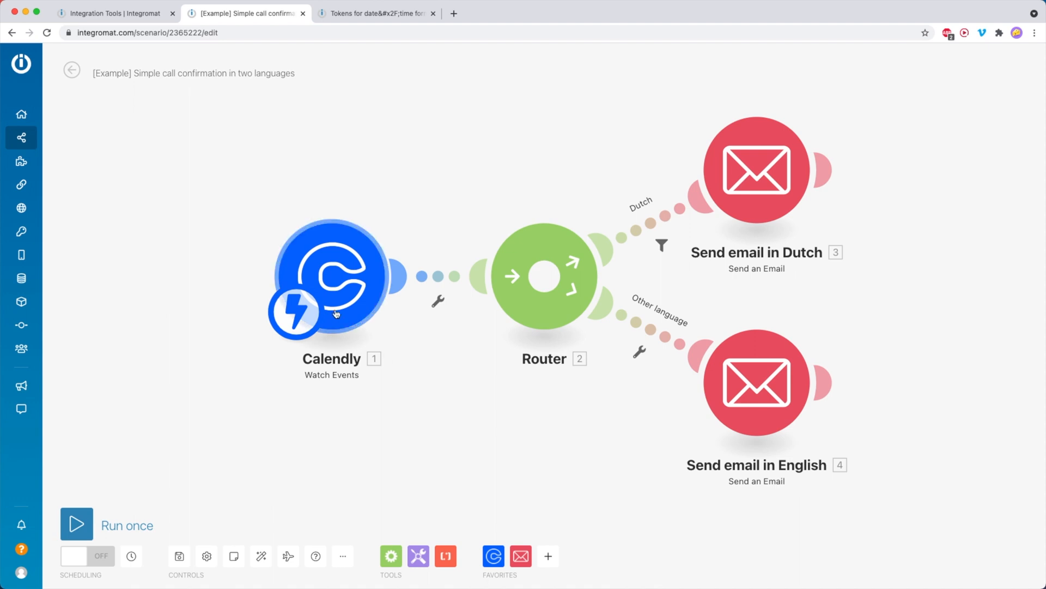
mouse_move(335, 242)
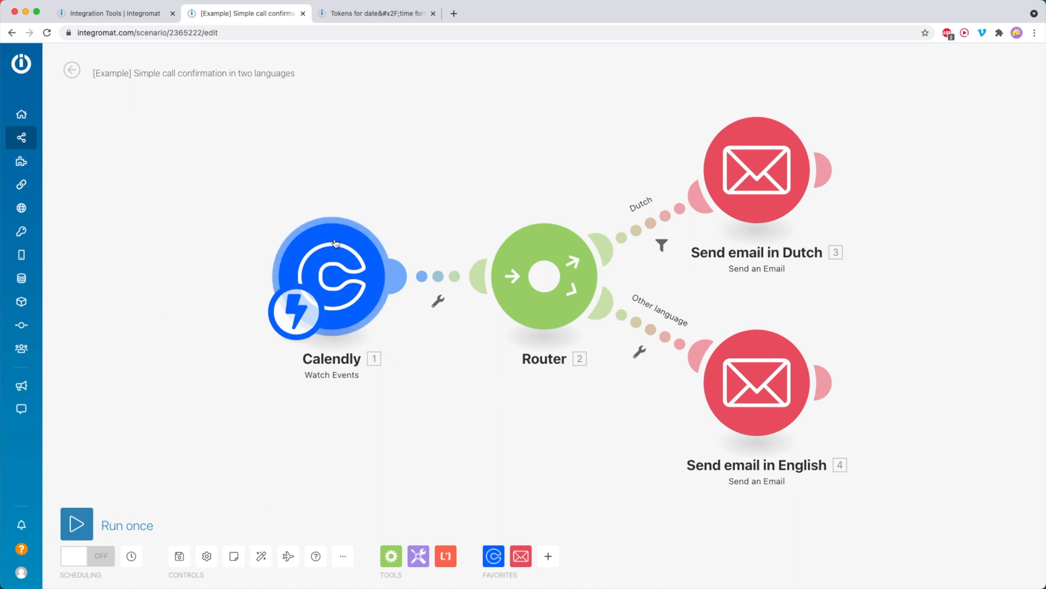
mouse_move(340, 372)
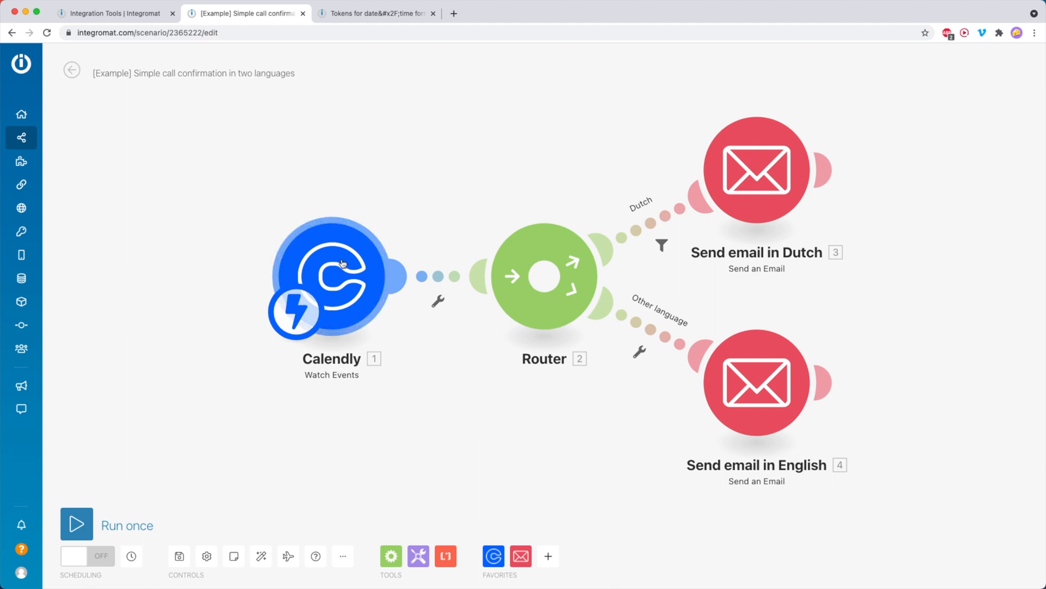
mouse_move(405, 268)
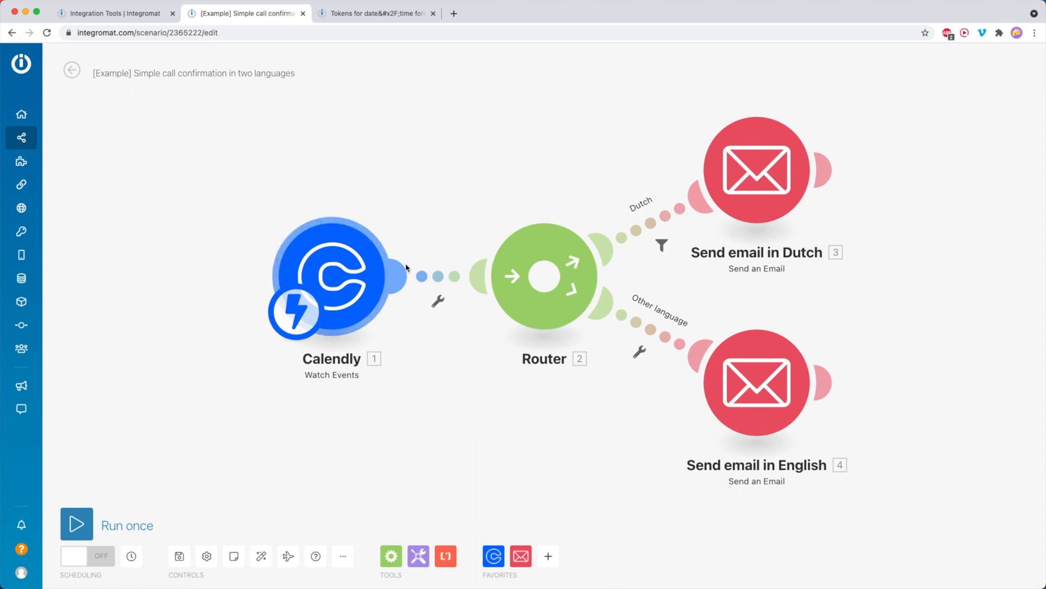
mouse_move(755, 459)
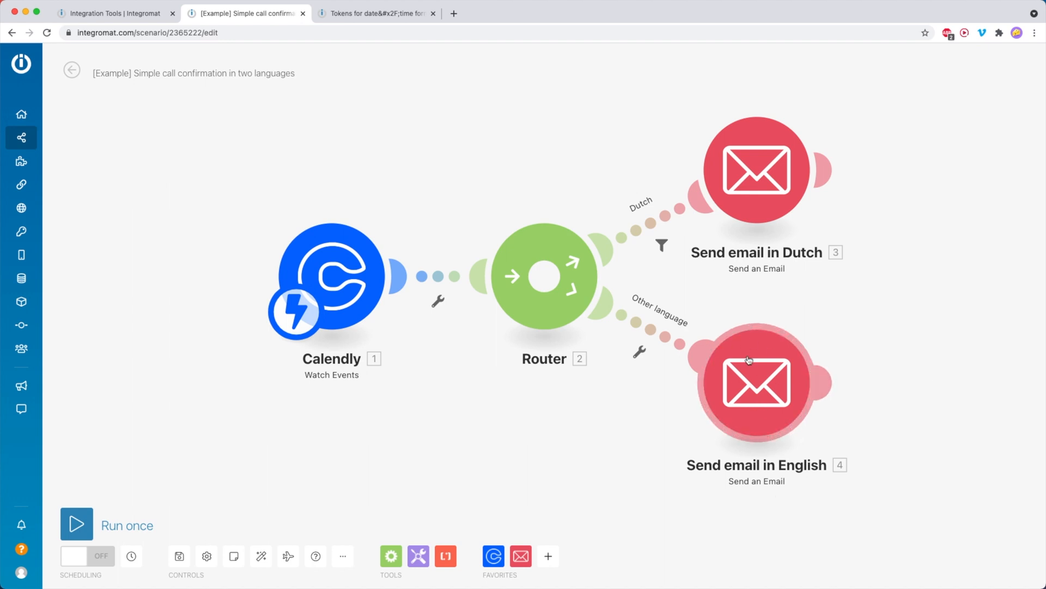
mouse_move(754, 414)
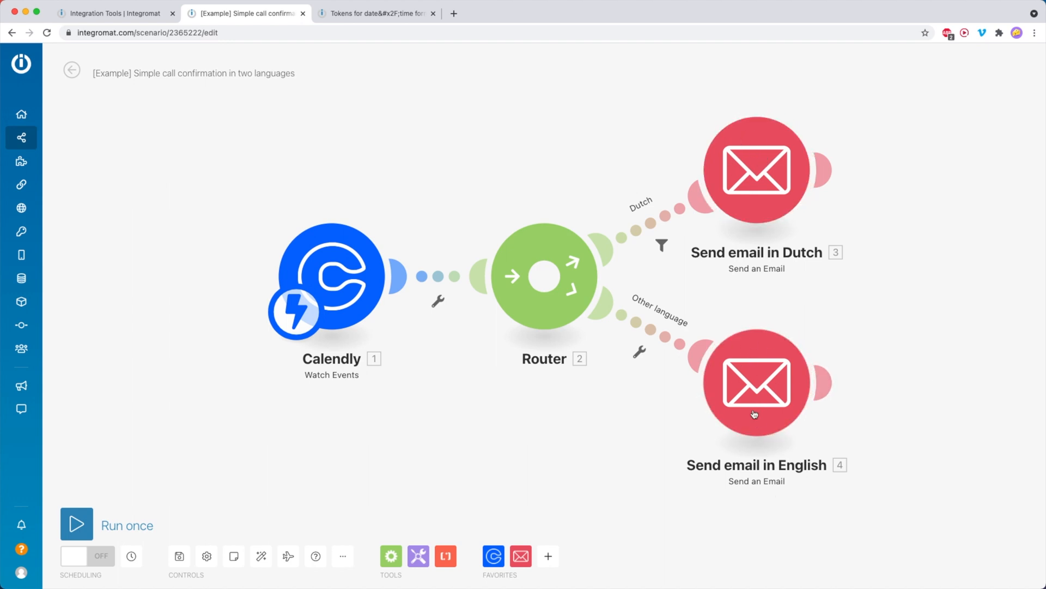
- Show the Send email in English module's recipient, subject and 'Have an awesome day!' content
left_click(754, 380)
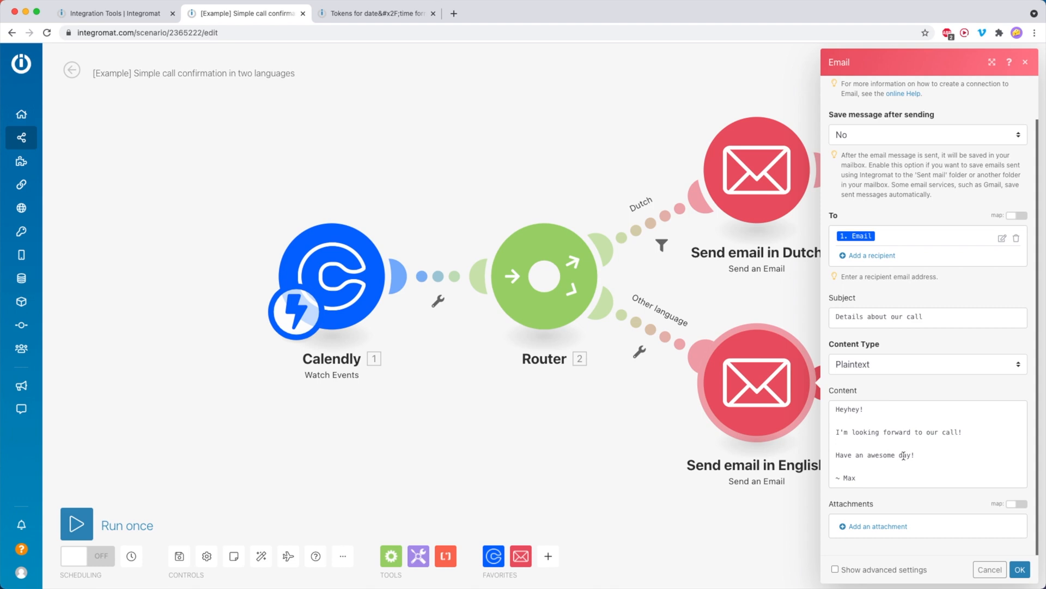
- Replace the word 'day' in the English content with formatDate(now; dddd)
left_click(905, 455)
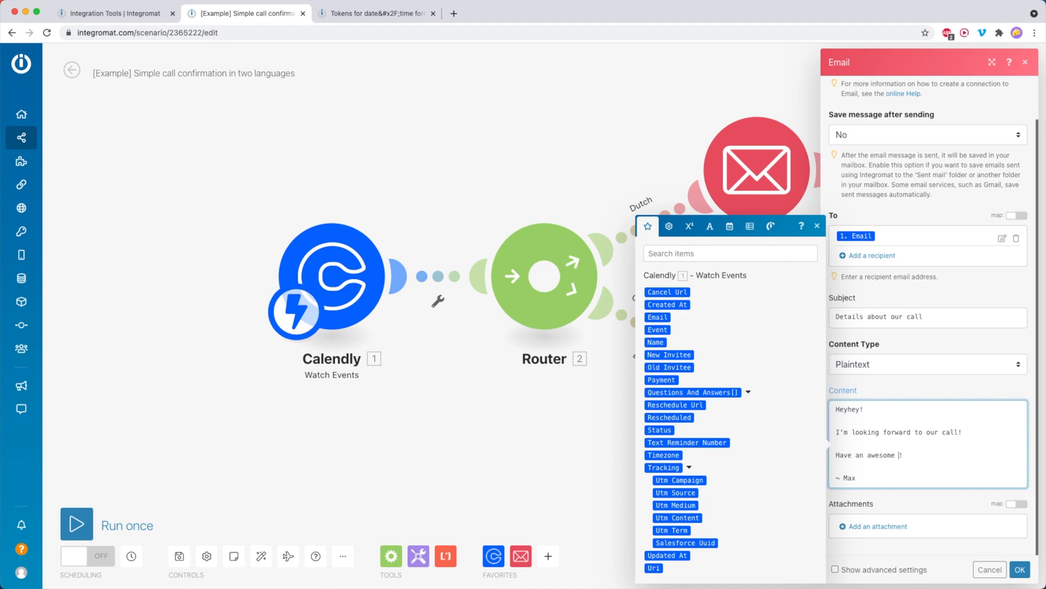
mouse_move(729, 226)
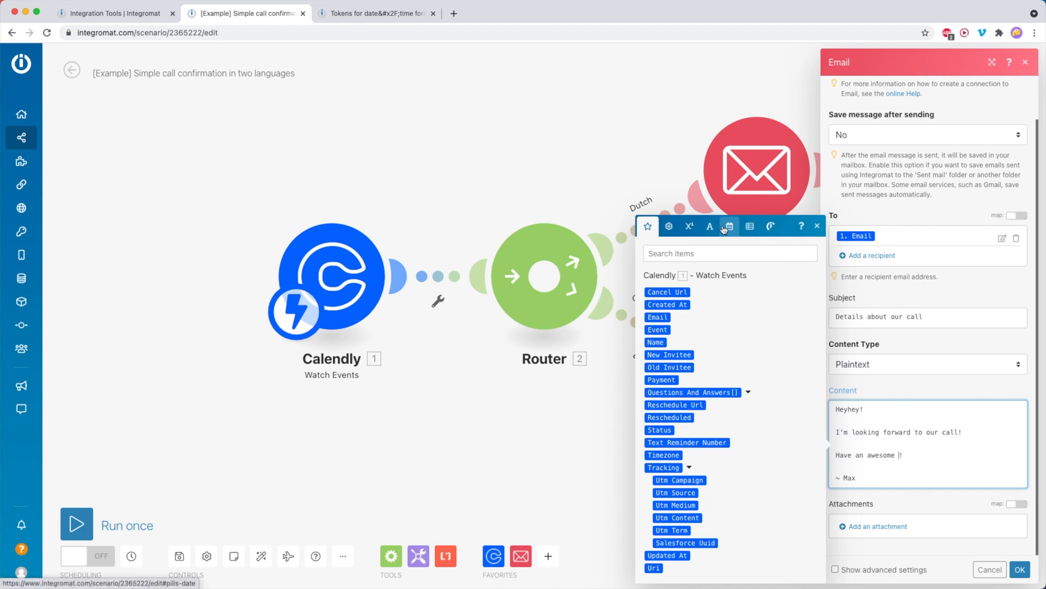
left_click(729, 226)
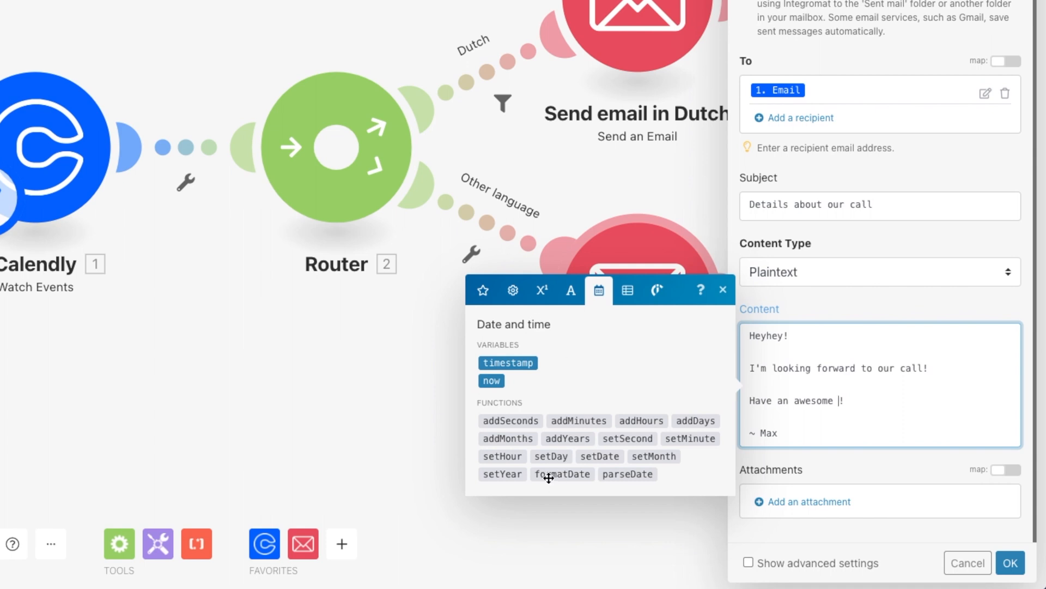
left_click(561, 474)
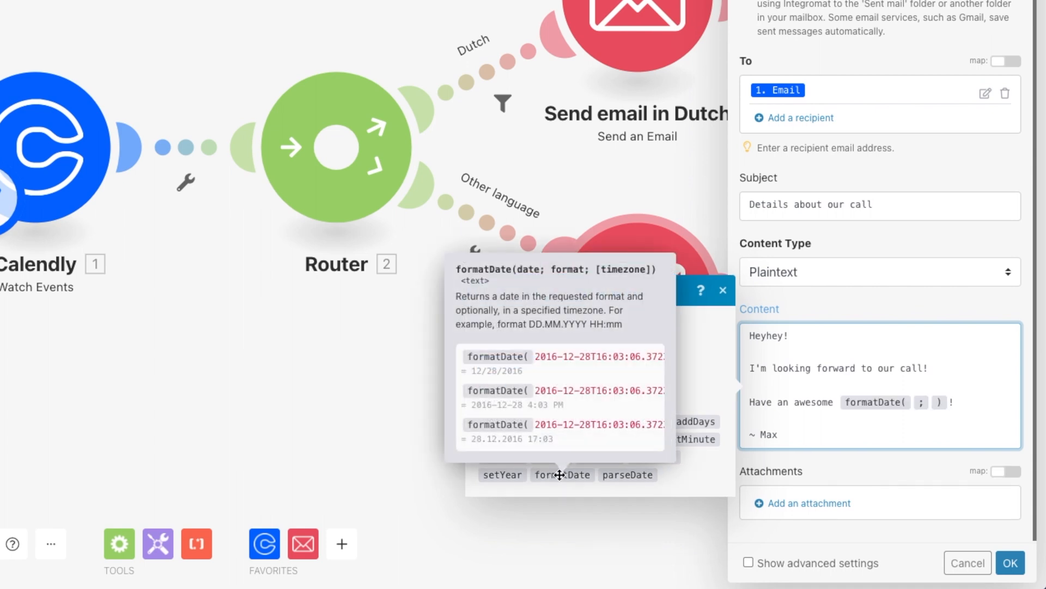
left_click(599, 291)
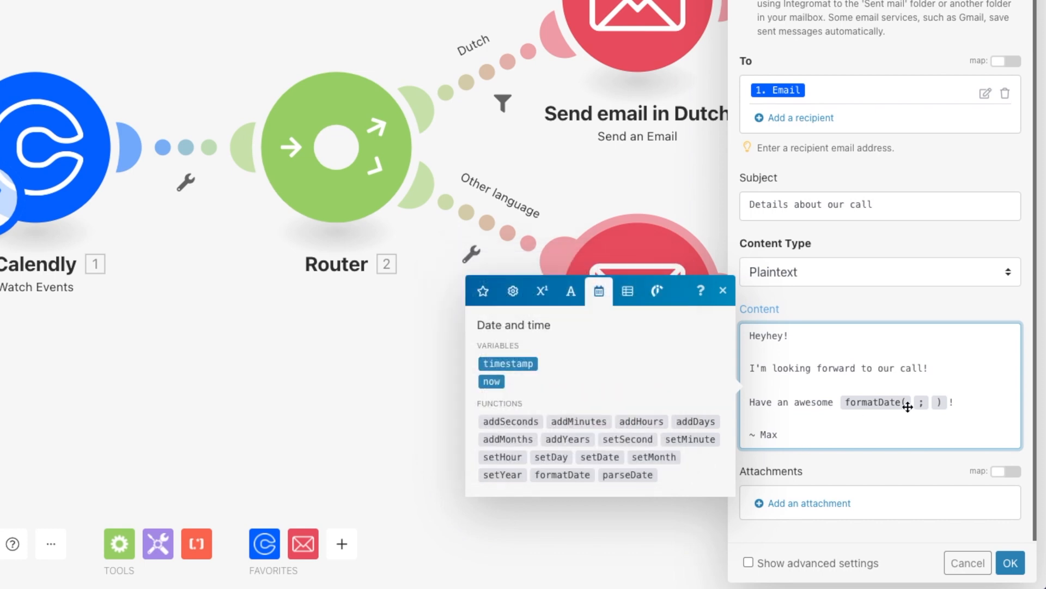
mouse_move(492, 381)
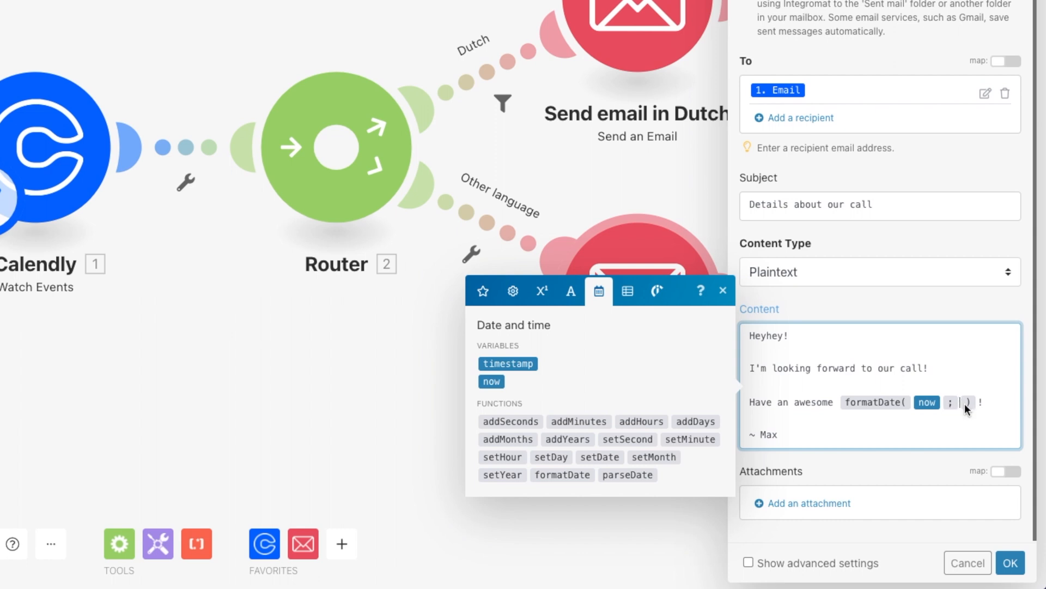
type("ddd")
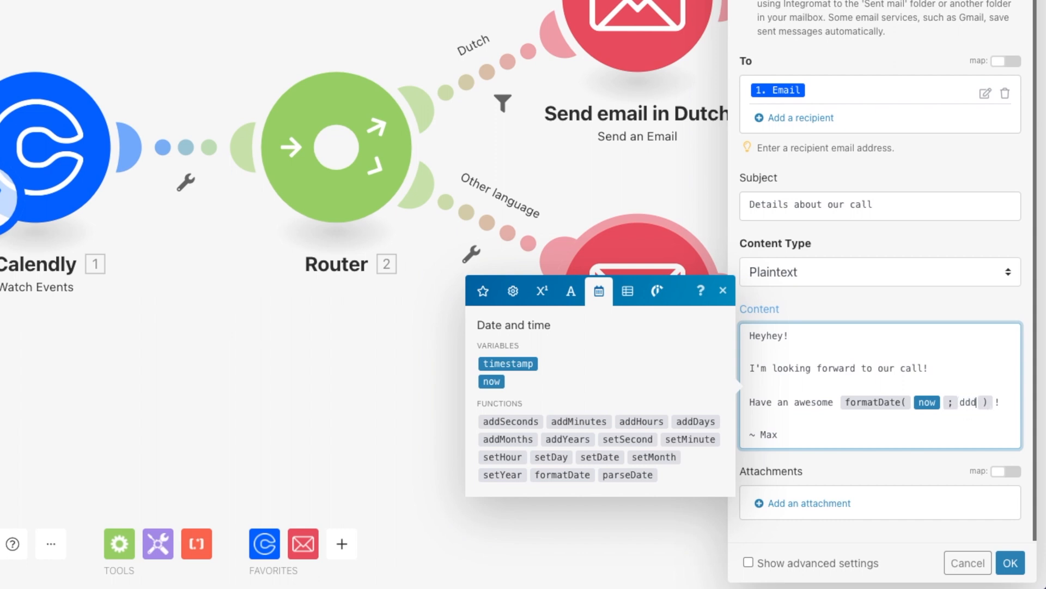
type("d")
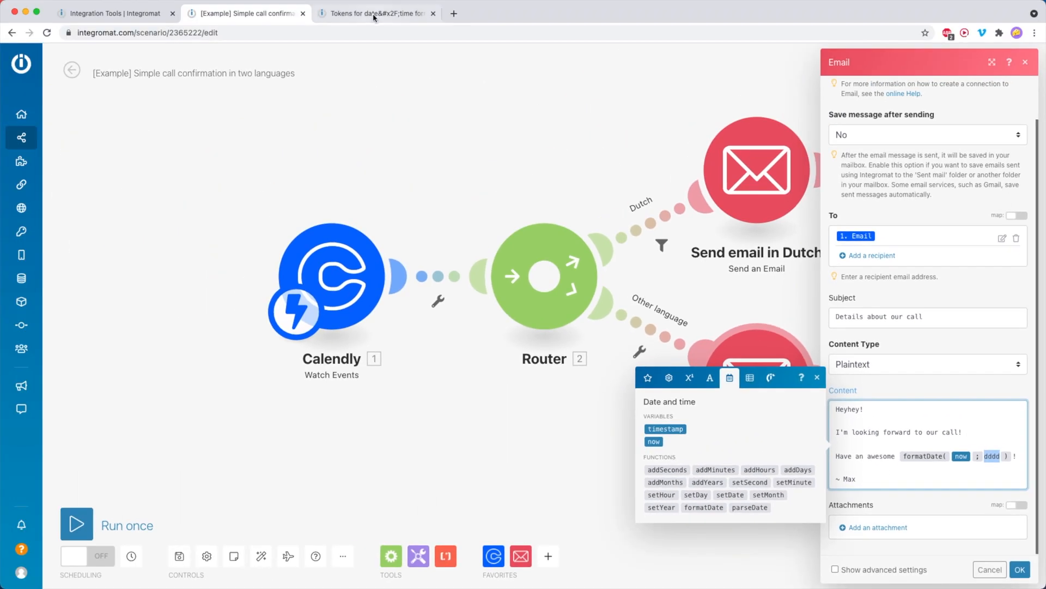
left_click(376, 13)
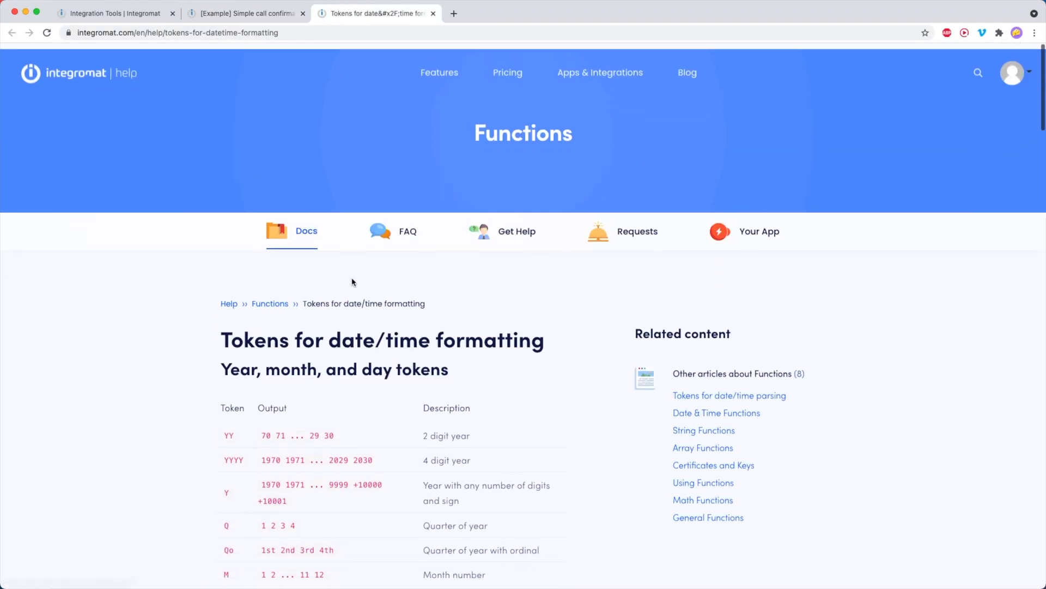
scroll("down", 3)
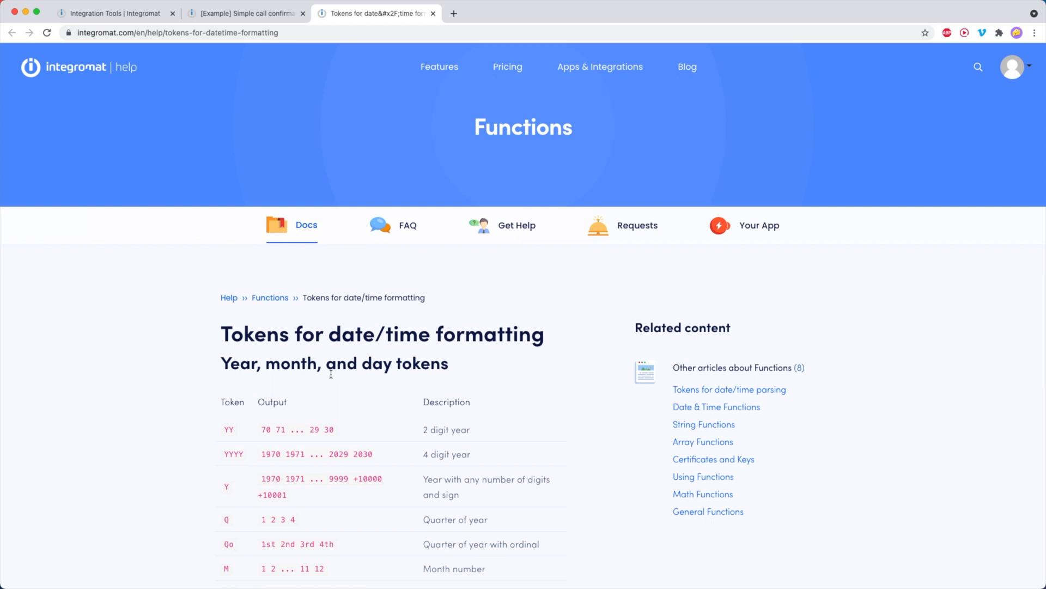
scroll("down", 3)
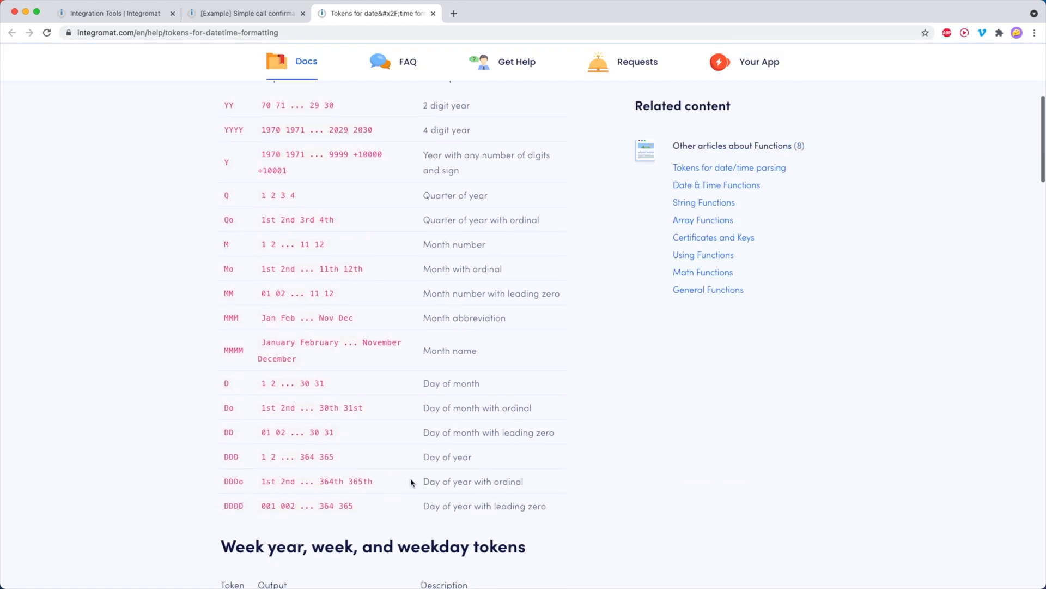
scroll("down", 3)
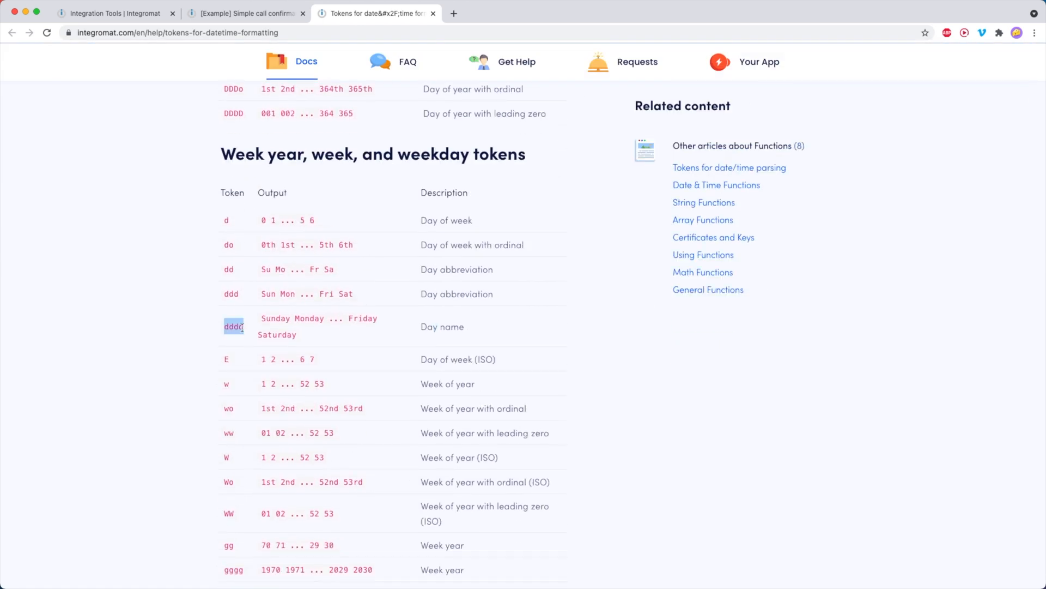
double_click(441, 326)
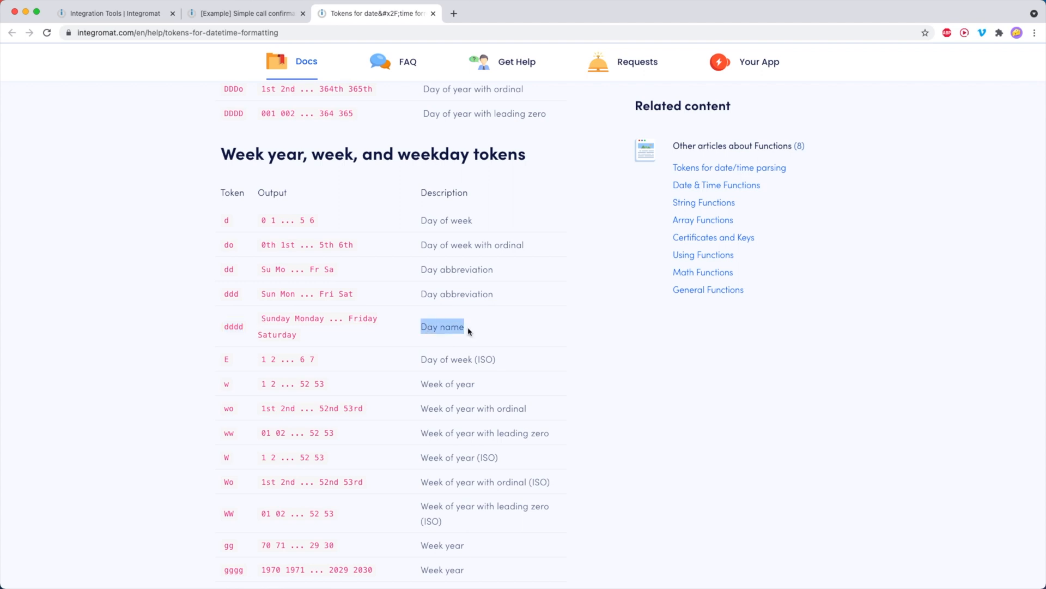
left_click(246, 13)
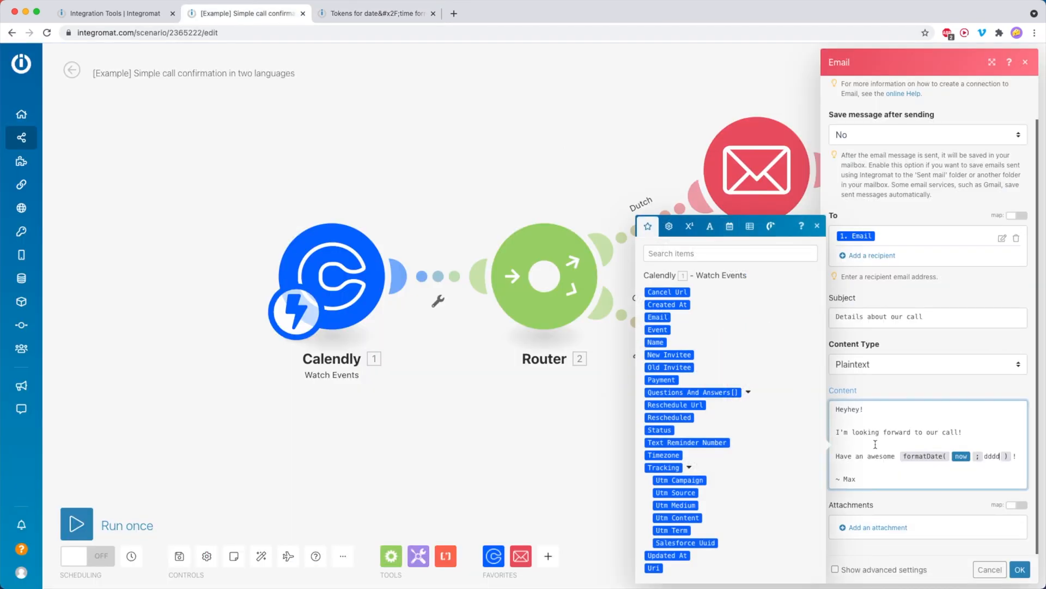
right_click(756, 374)
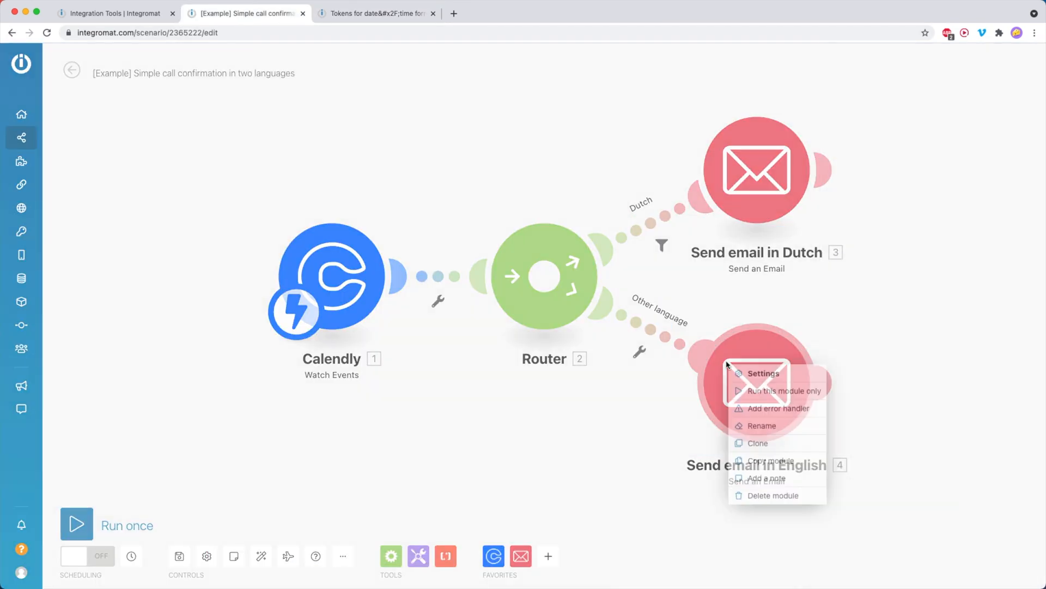
left_click(784, 390)
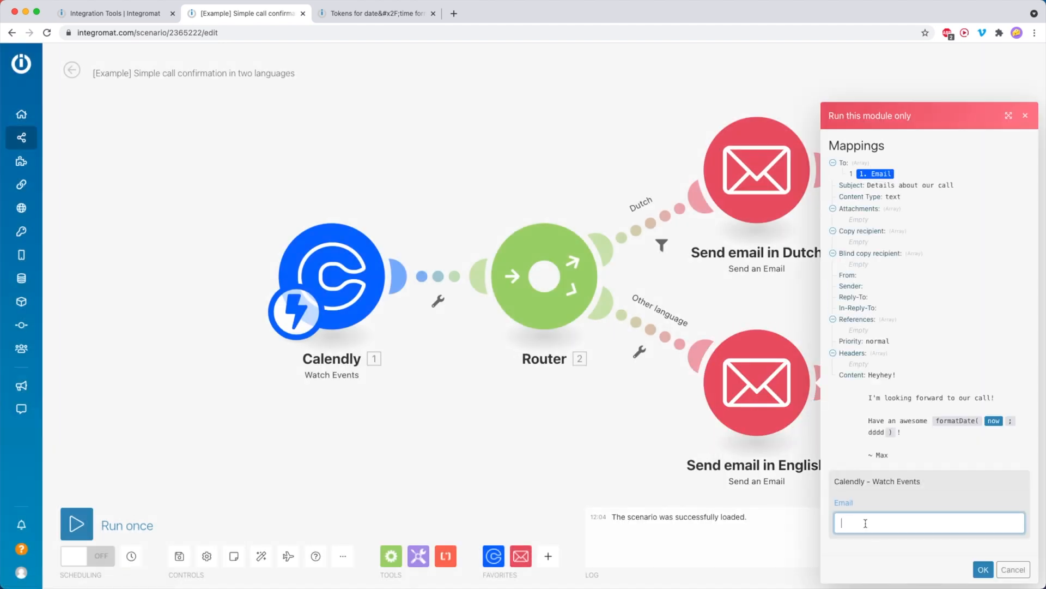
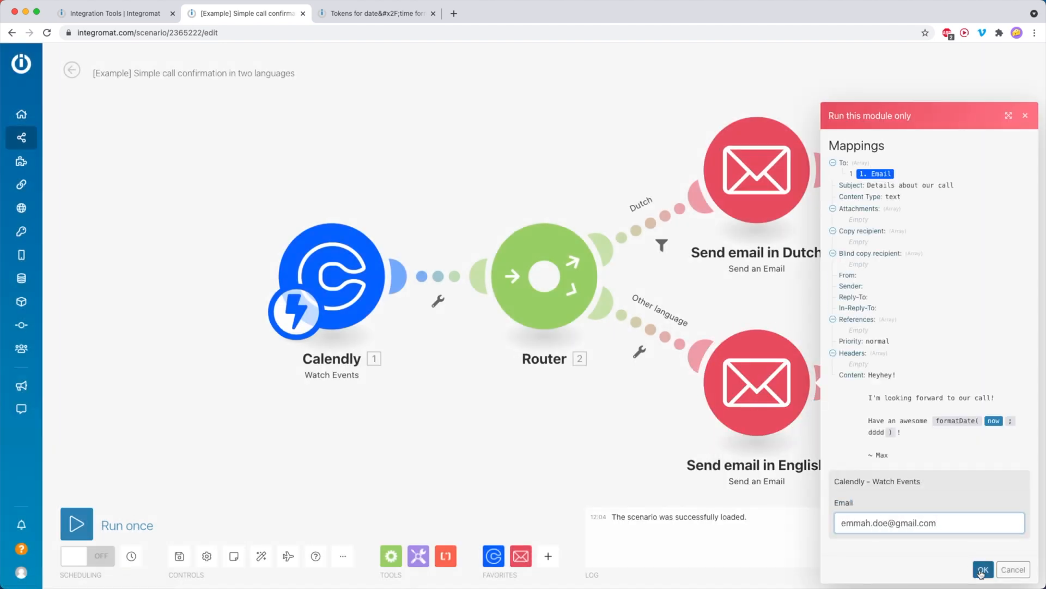
left_click(982, 569)
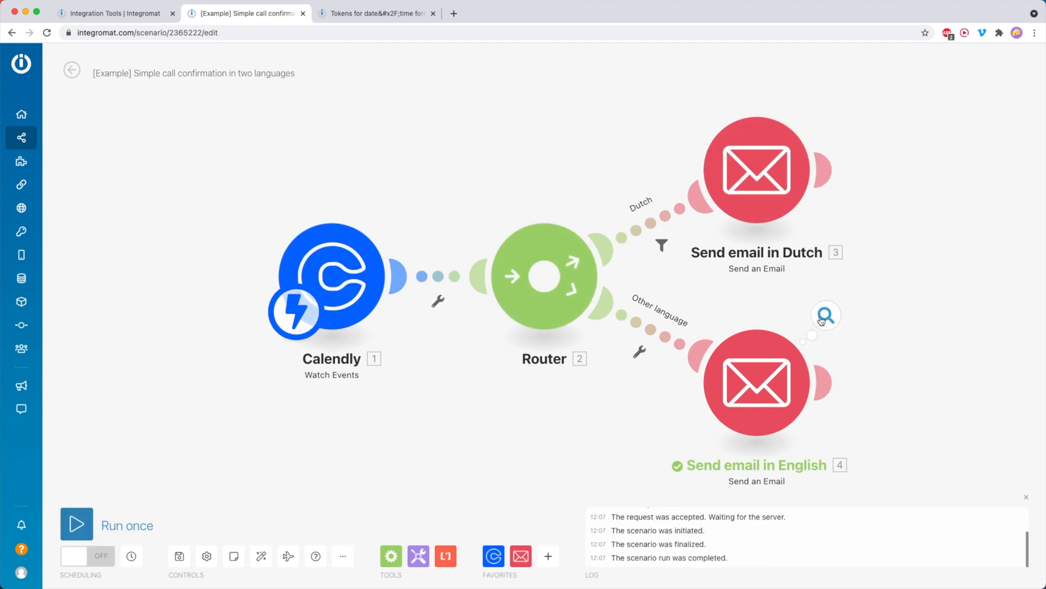
- Check the output 'Have an awesome Wednesday!' and move on to the Dutch email module's settings
left_click(825, 315)
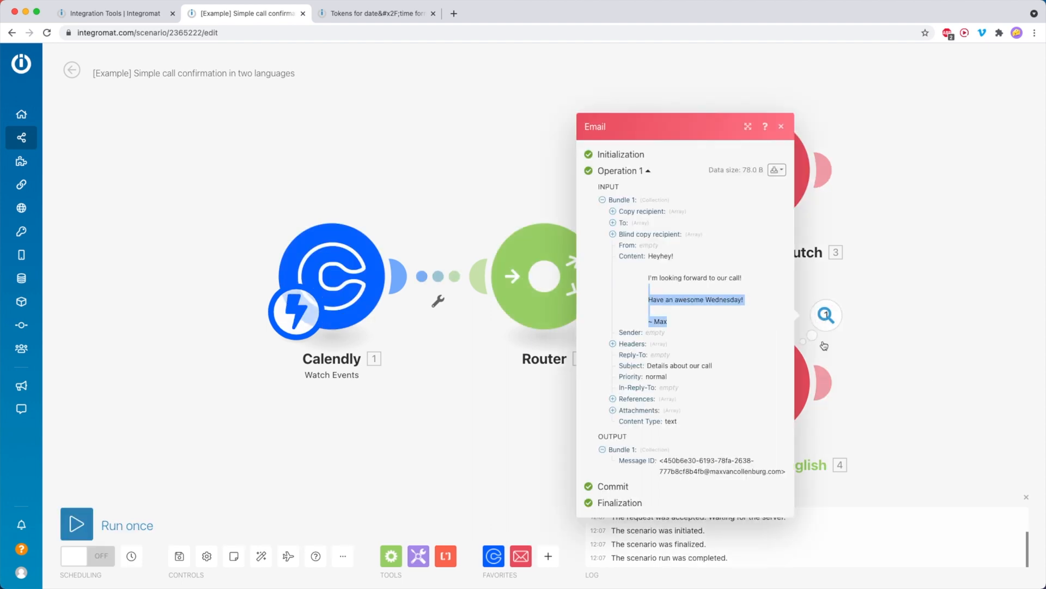
double_click(757, 170)
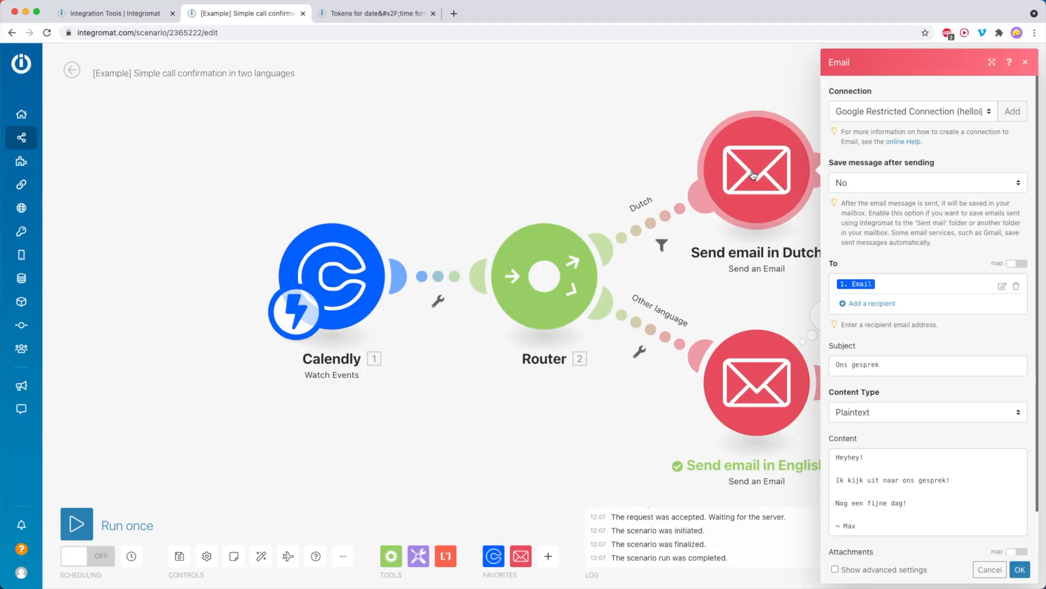
- Locate the word 'dag' in the Dutch content, then switch to the Integration Tools scenario
scroll("down", 3)
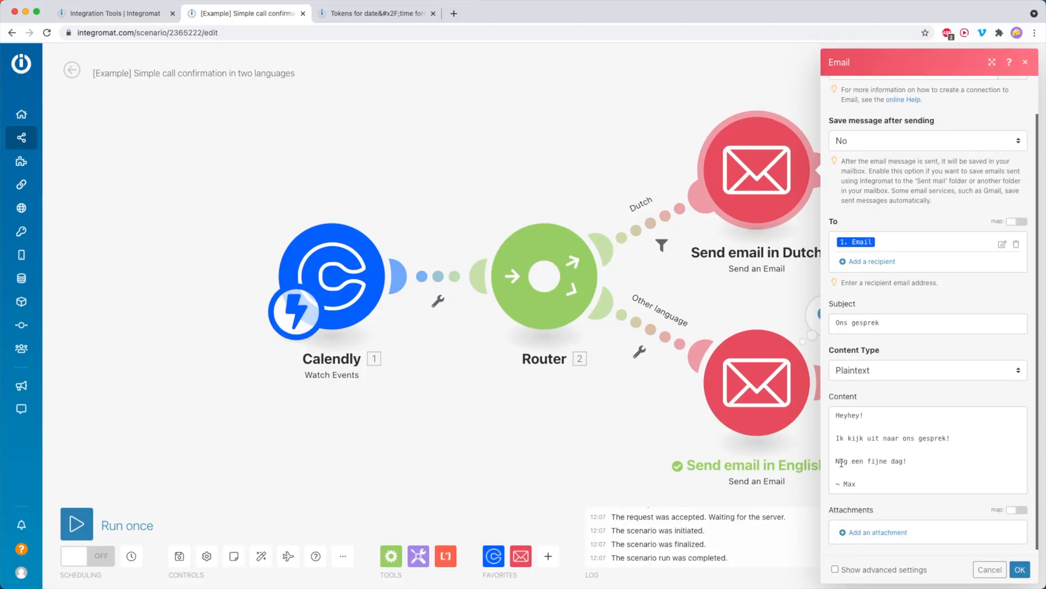
left_click(902, 460)
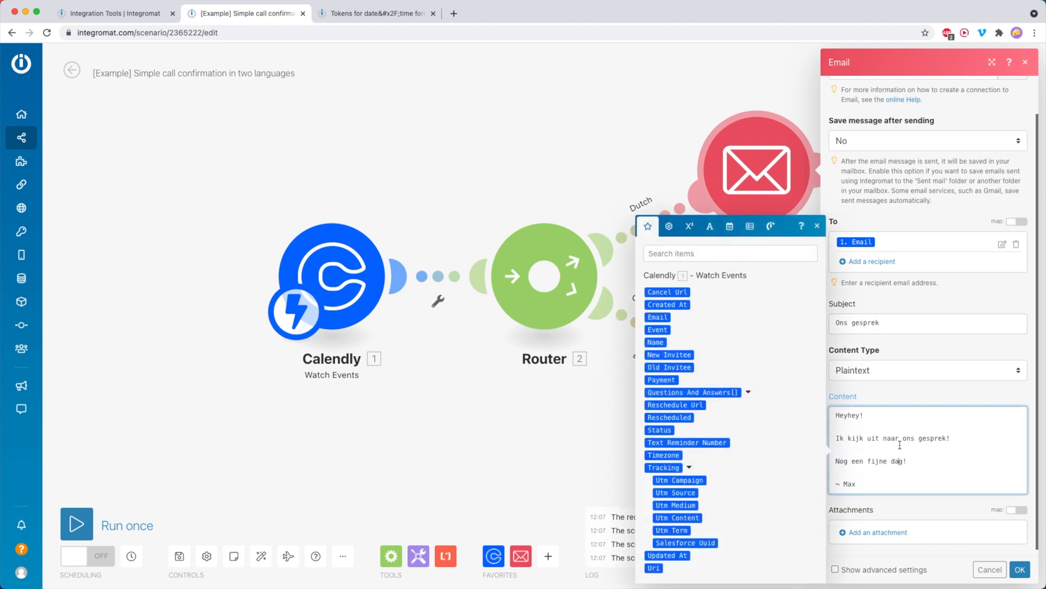
left_click(112, 13)
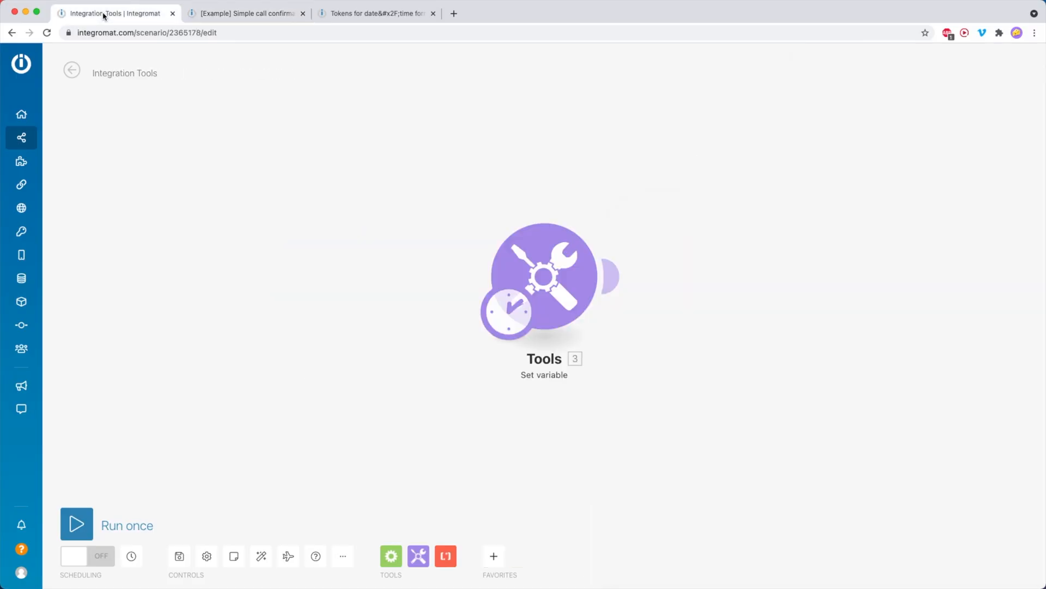
- Set the current-day-dutch variable value to formatDate(now; ...) using the now variable
left_click(544, 277)
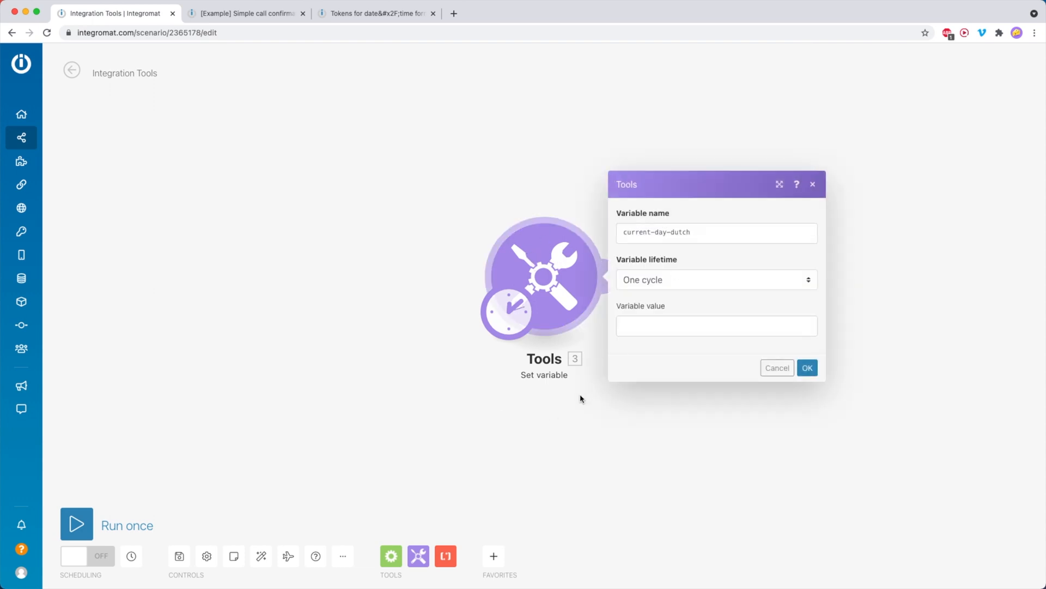
left_click(716, 326)
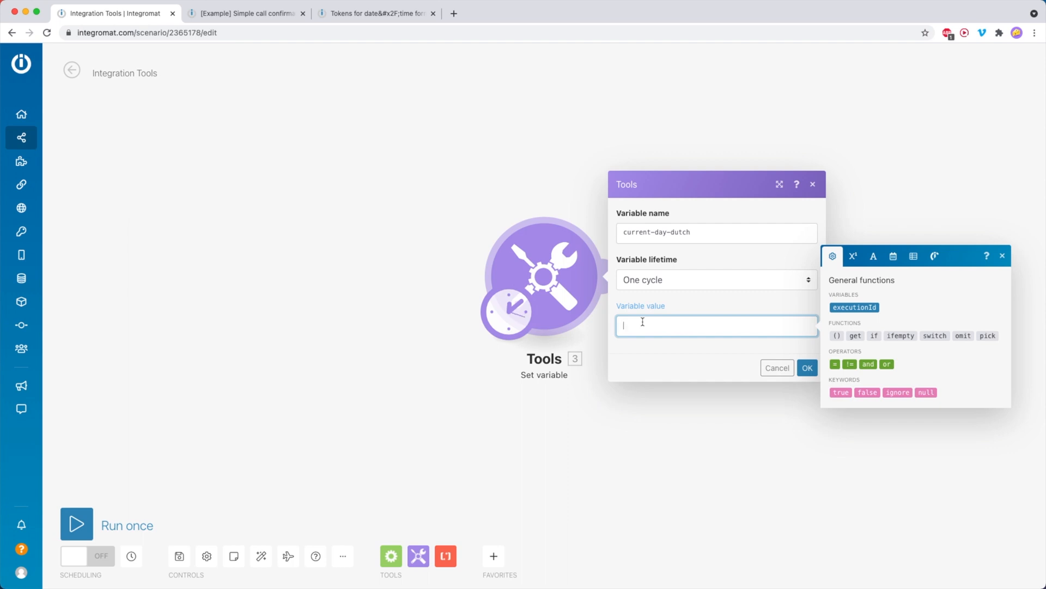
left_click(893, 255)
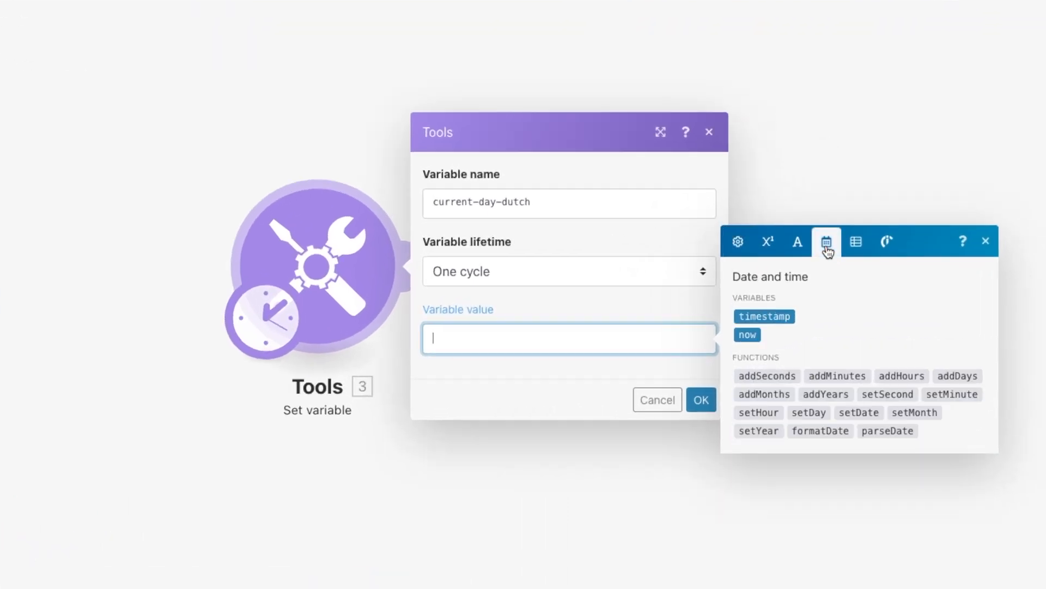
left_click(819, 430)
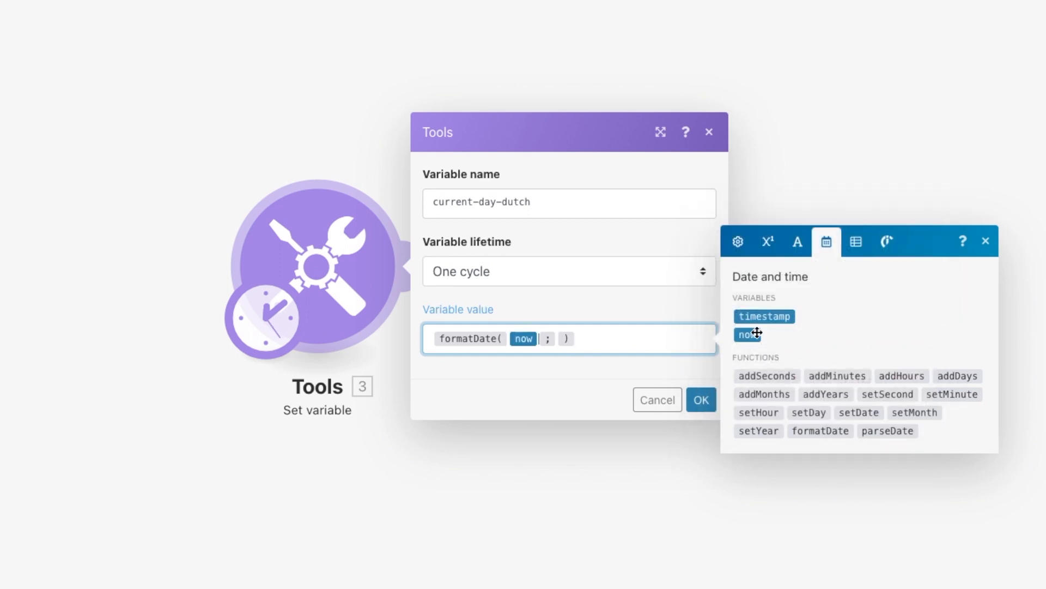
left_click(701, 400)
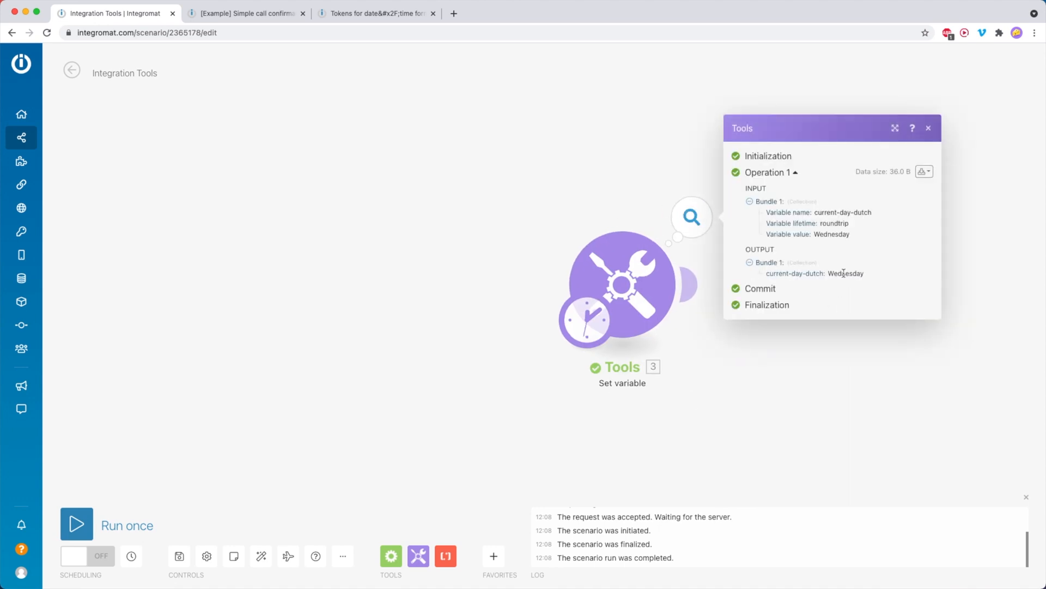
double_click(844, 273)
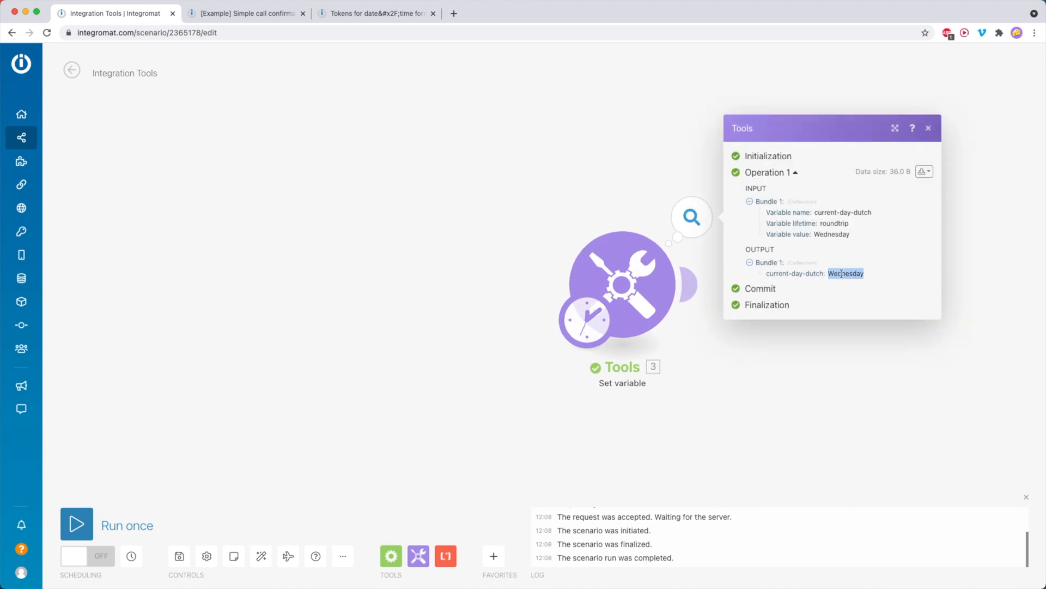
mouse_move(641, 270)
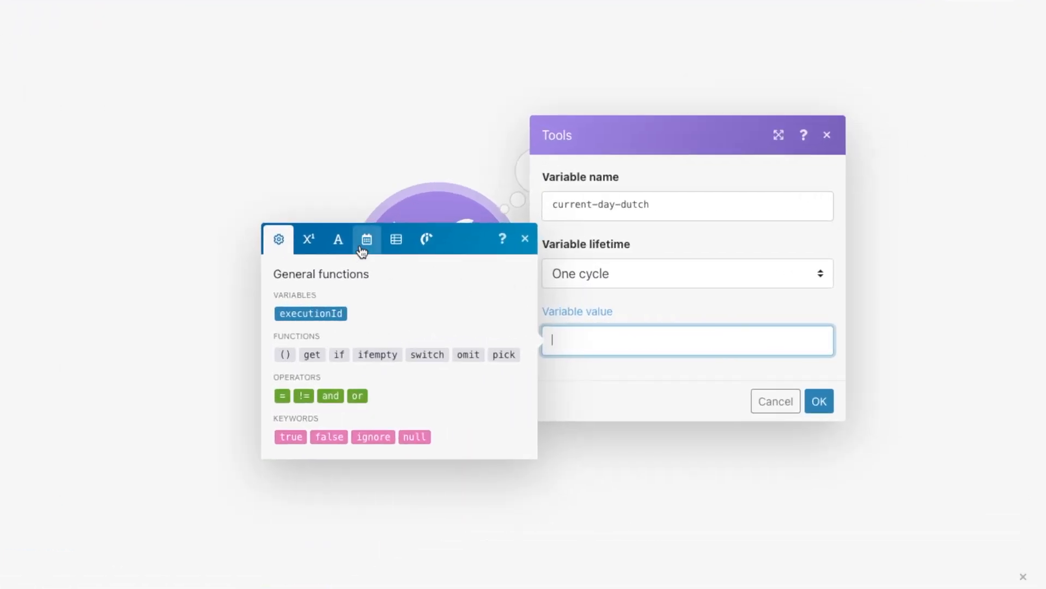
- List the text and binary functions and read the replace function's help
left_click(338, 238)
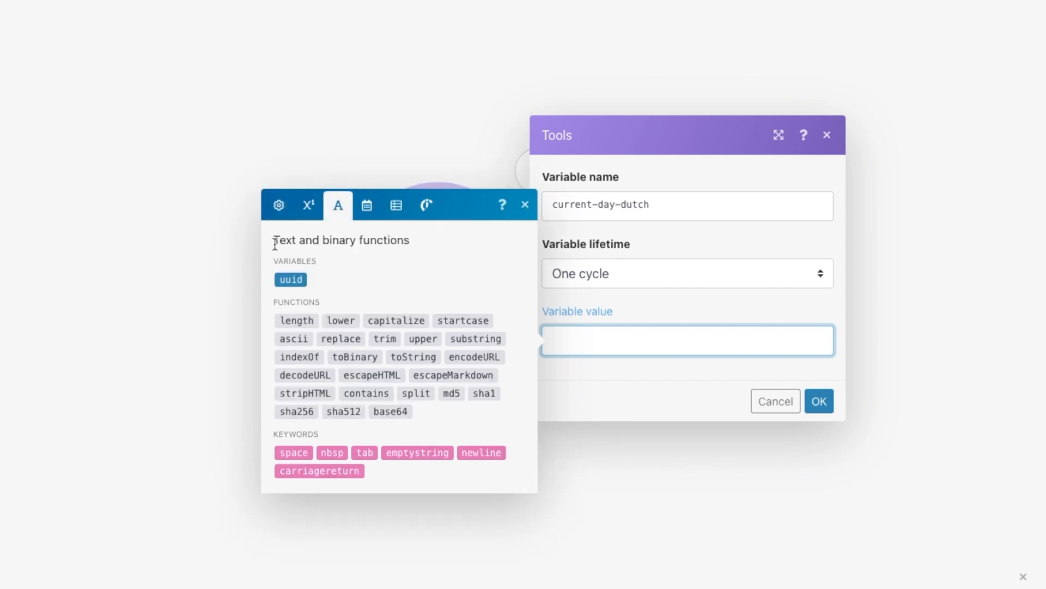
mouse_move(371, 319)
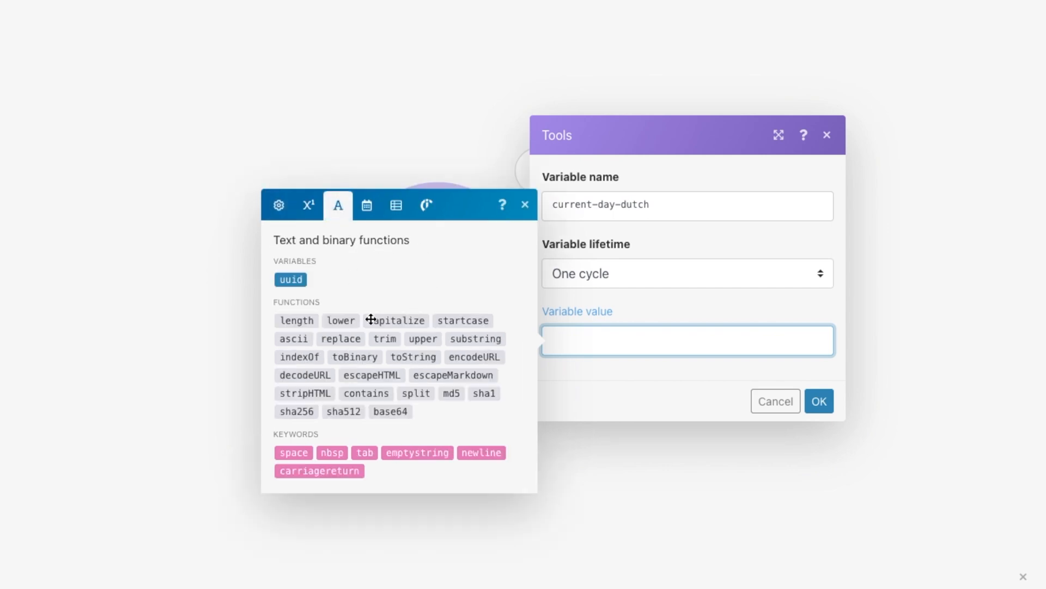
mouse_move(340, 338)
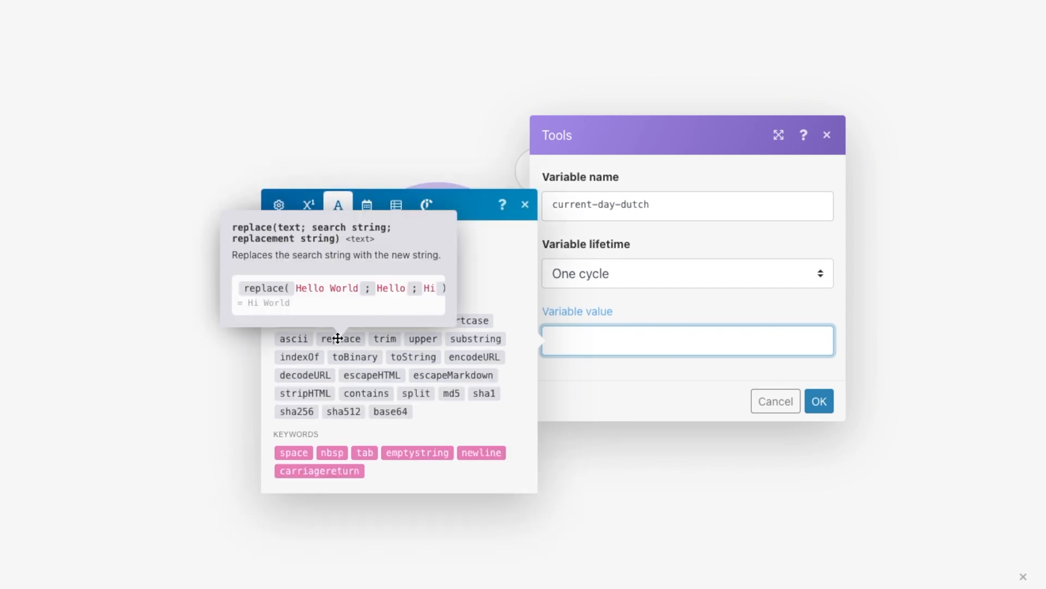
mouse_move(346, 341)
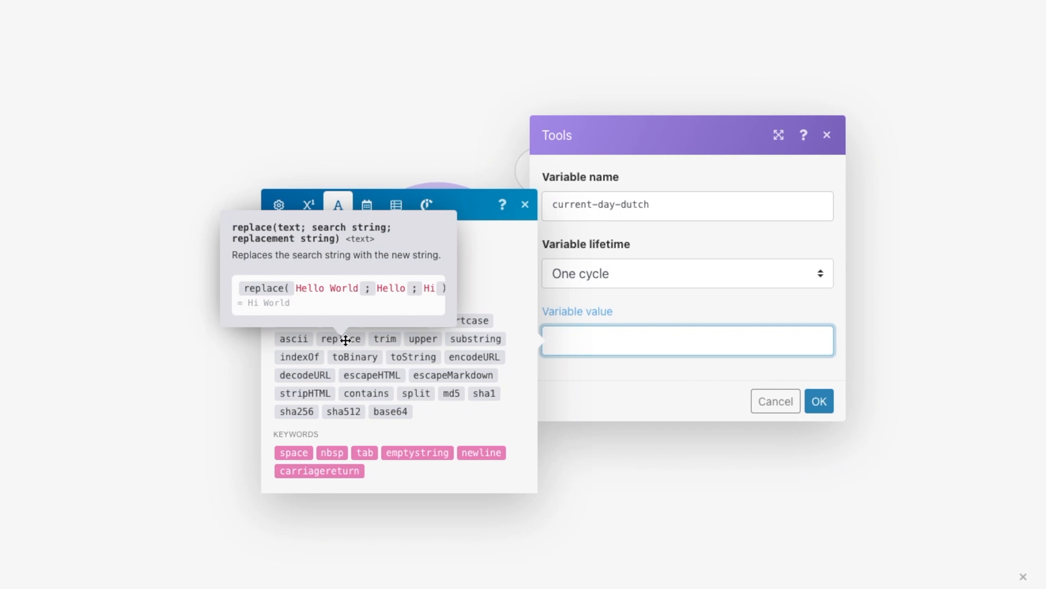
mouse_move(340, 289)
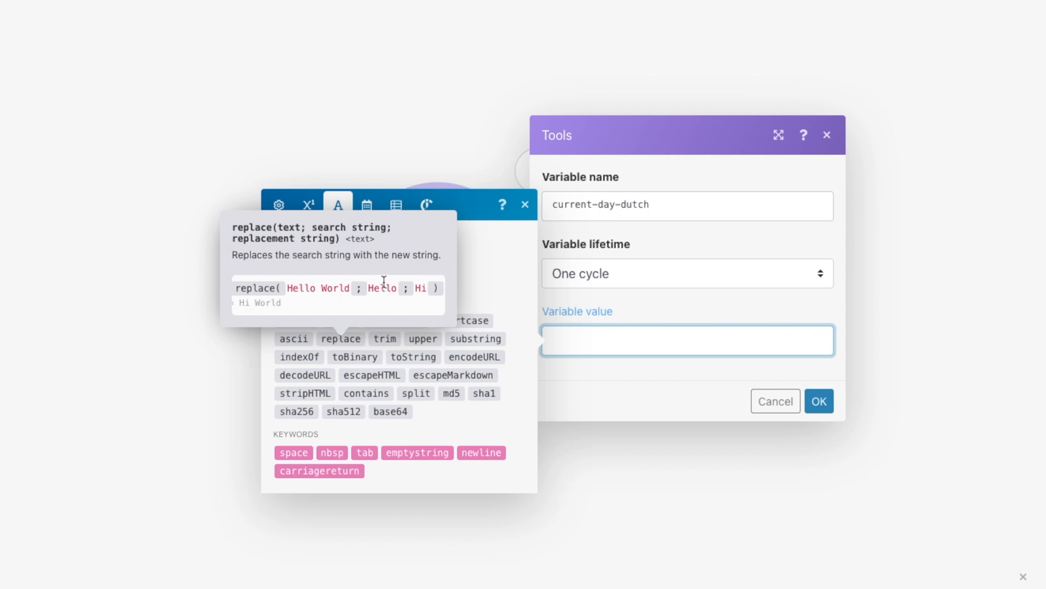
left_click(687, 340)
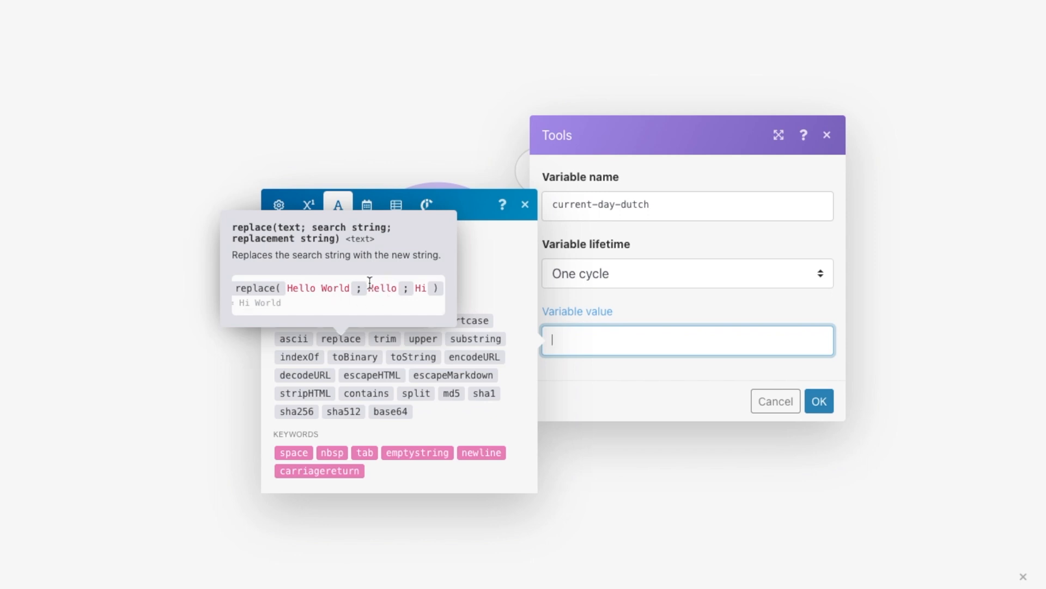
mouse_move(393, 290)
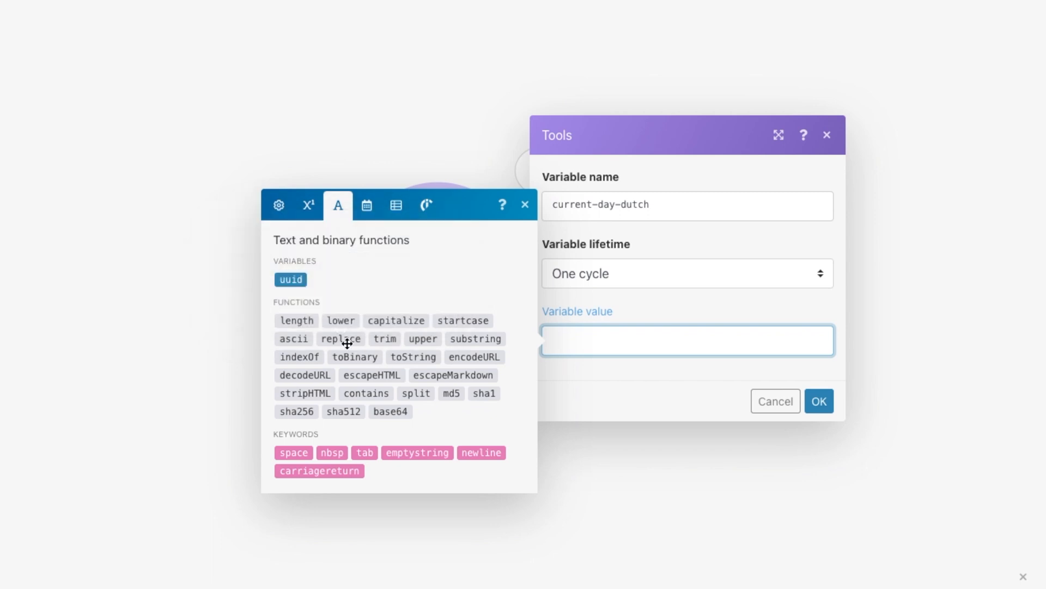
- Make the value replace(formatDate(now; dddd); Monday; maandag)
left_click(341, 338)
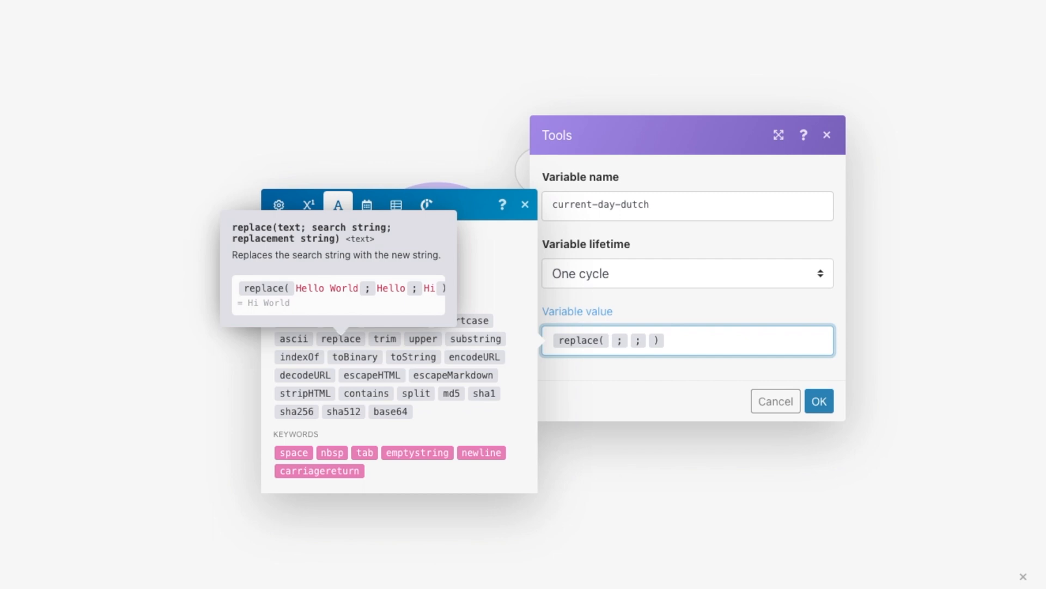
mouse_move(620, 345)
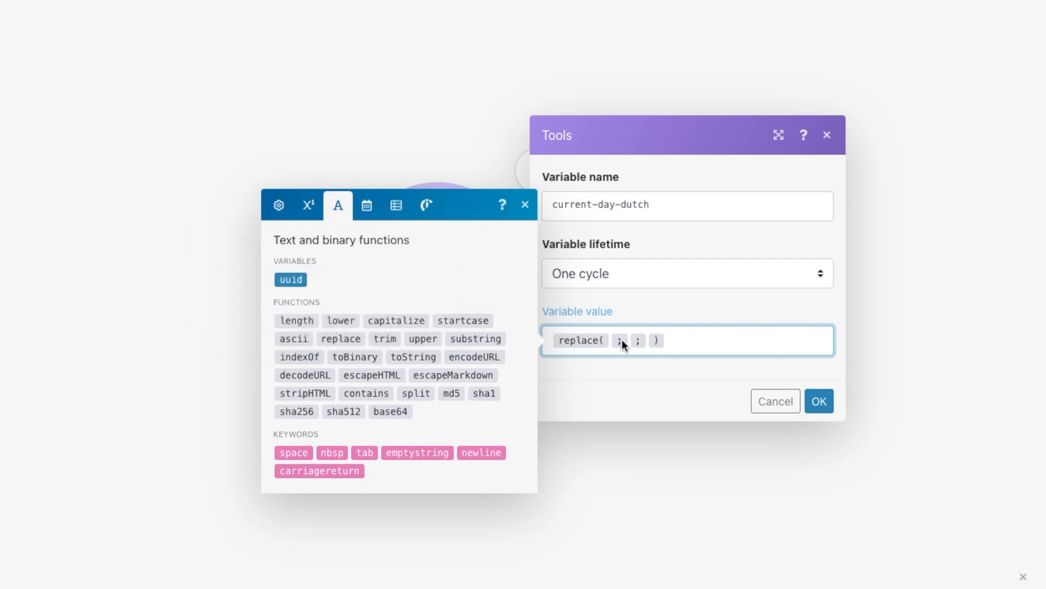
mouse_move(608, 342)
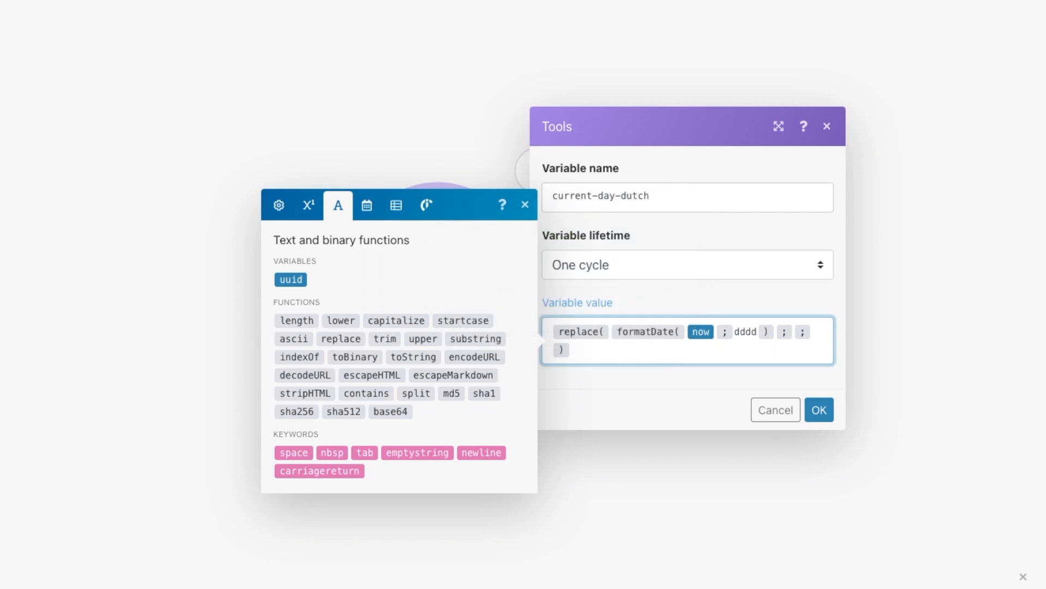
type("Monday")
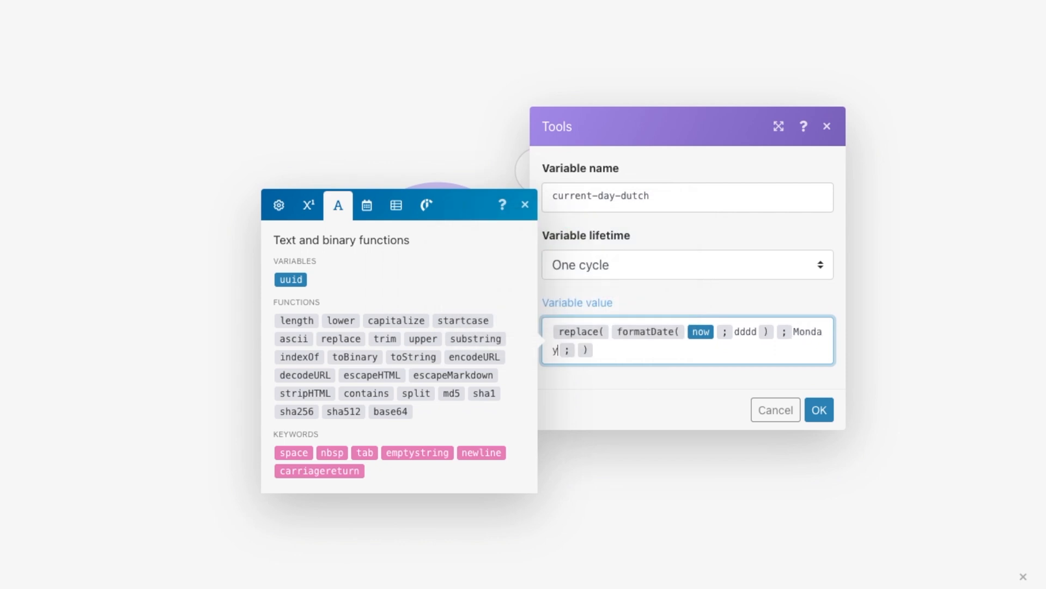
type("maa")
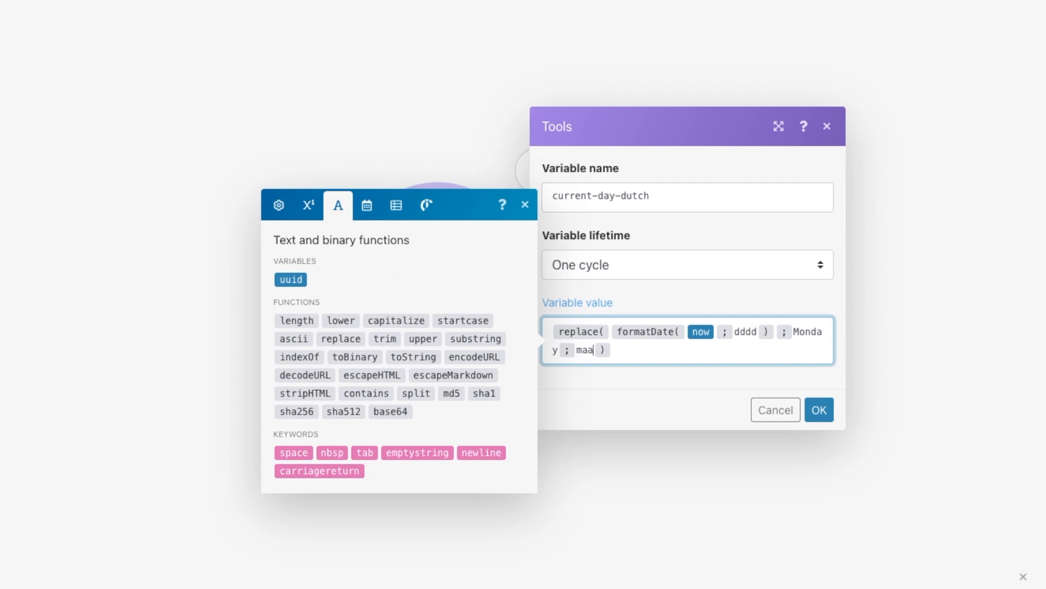
type("ndag")
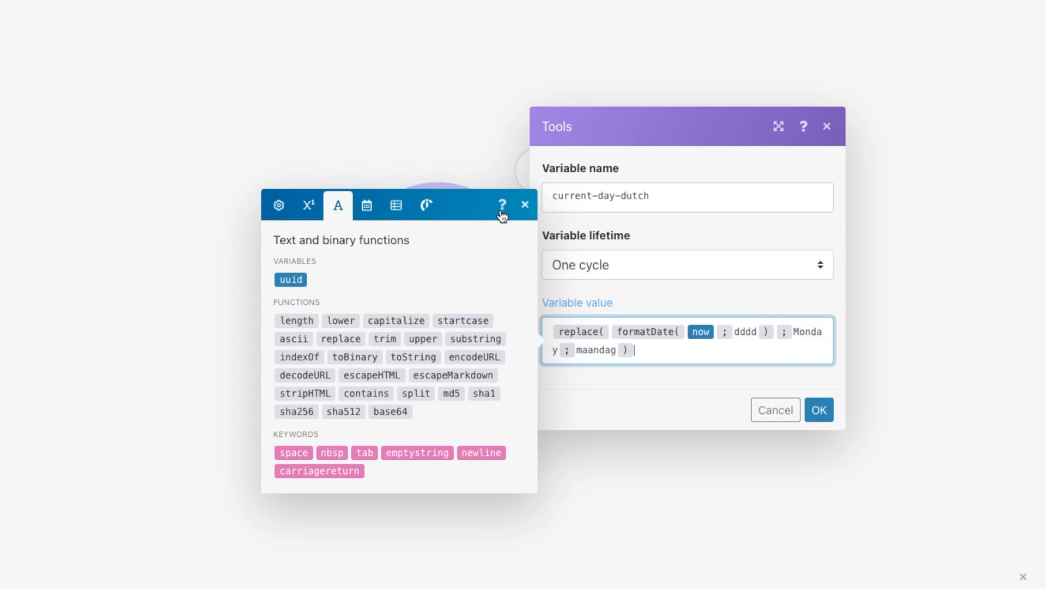
mouse_move(644, 339)
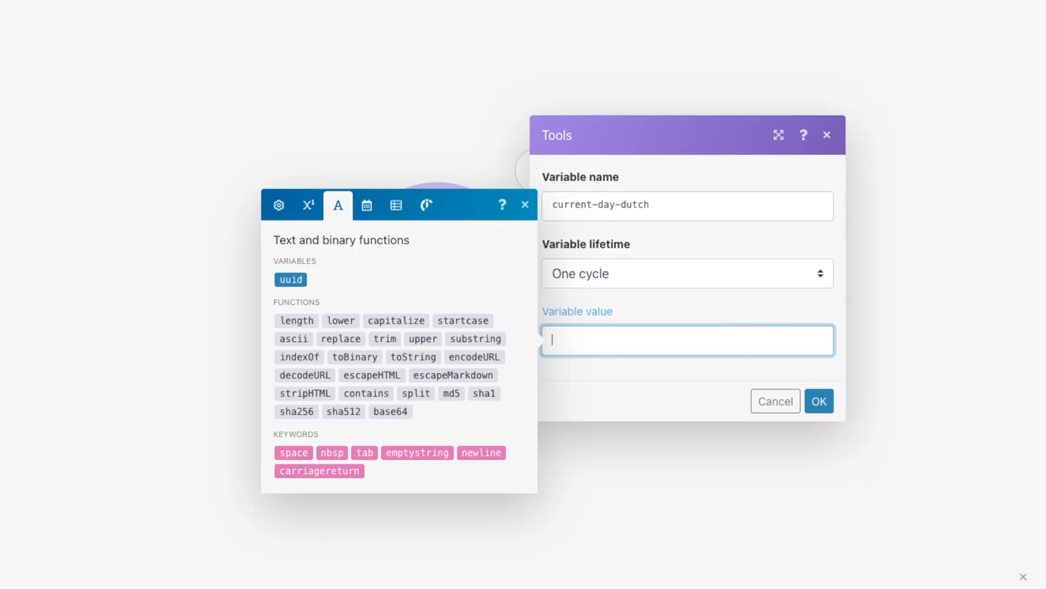
- Nest further replace layers adding Tuesday/dinsdag through Thursday/donderdag and the remaining weekdays
left_click(340, 337)
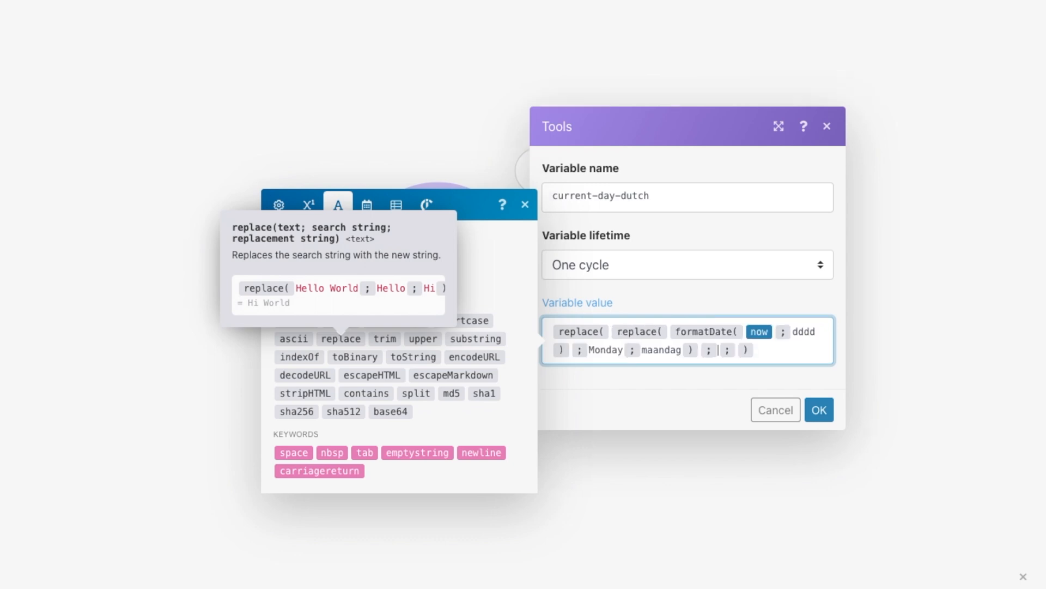
type("Tuesday ; dins")
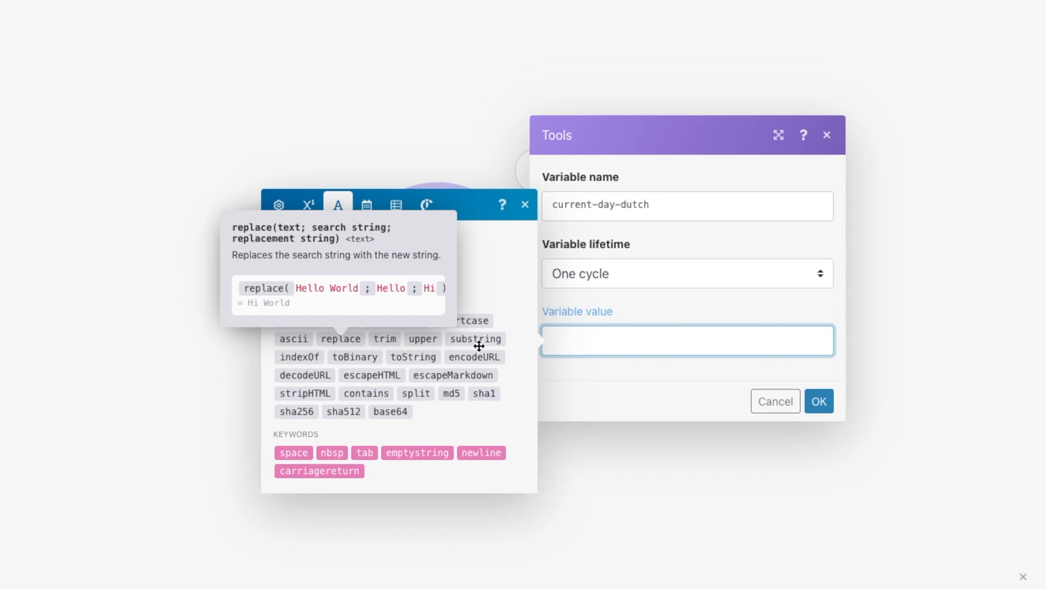
left_click(341, 338)
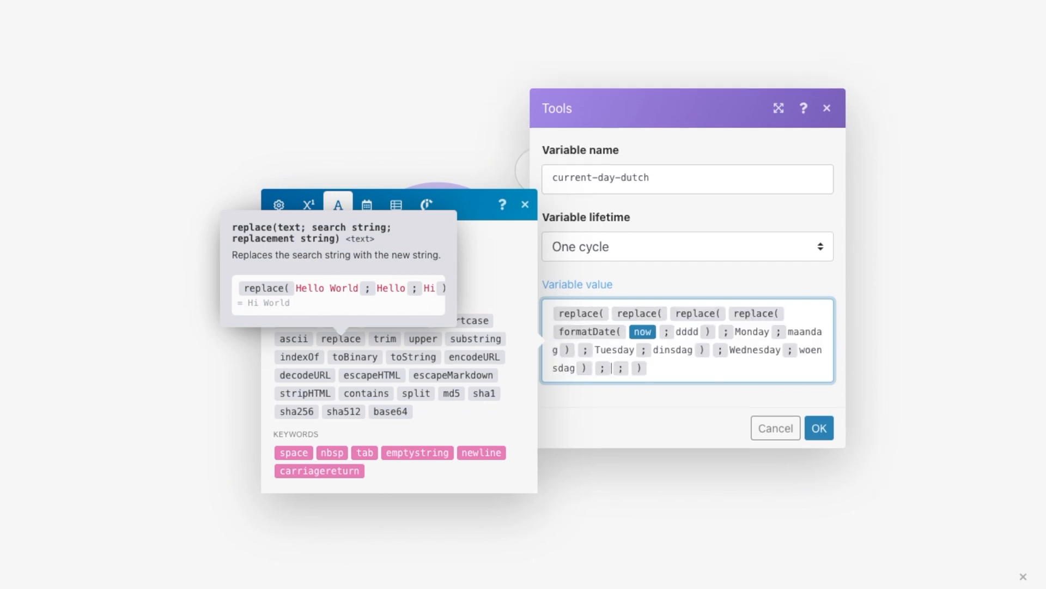
type("Thursday")
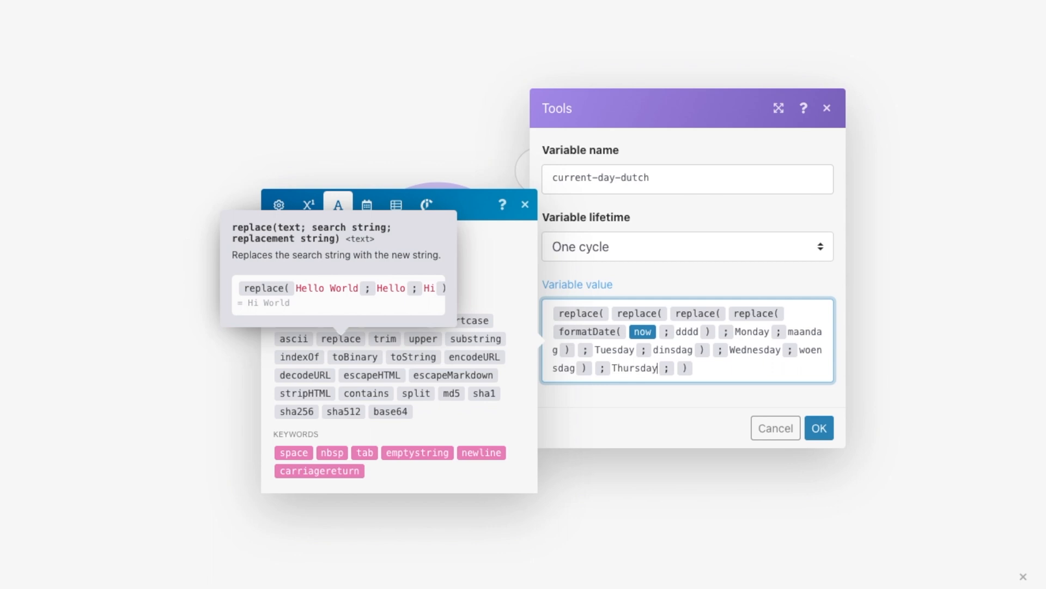
type("donderdag")
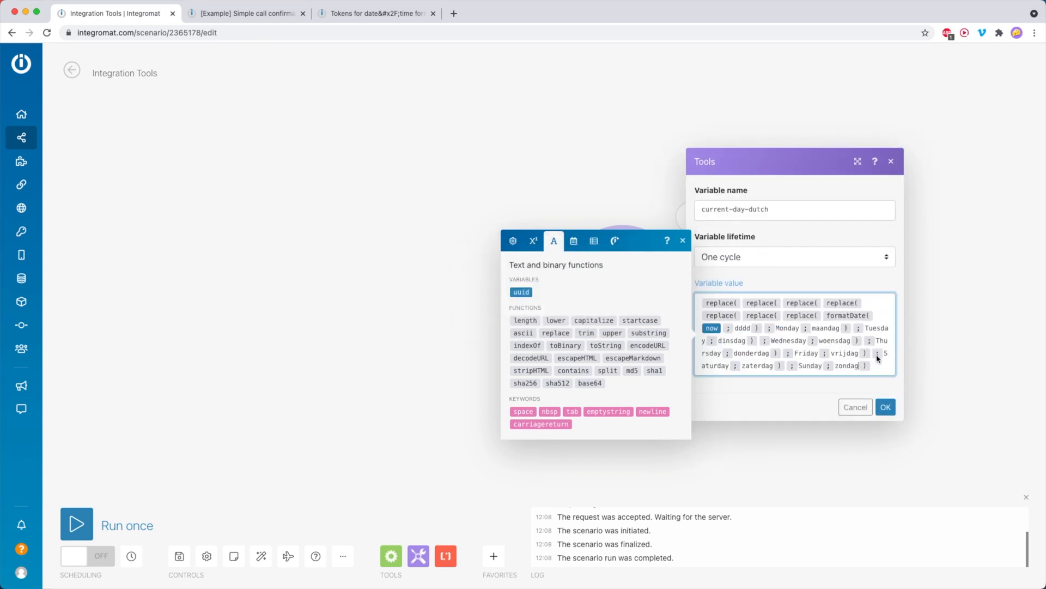
mouse_move(848, 315)
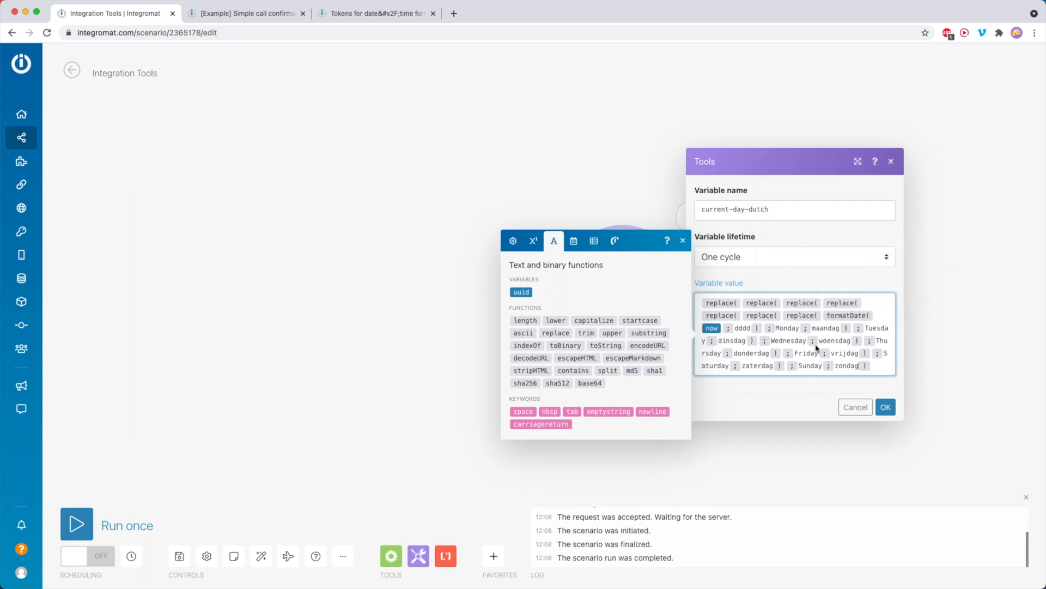
mouse_move(834, 302)
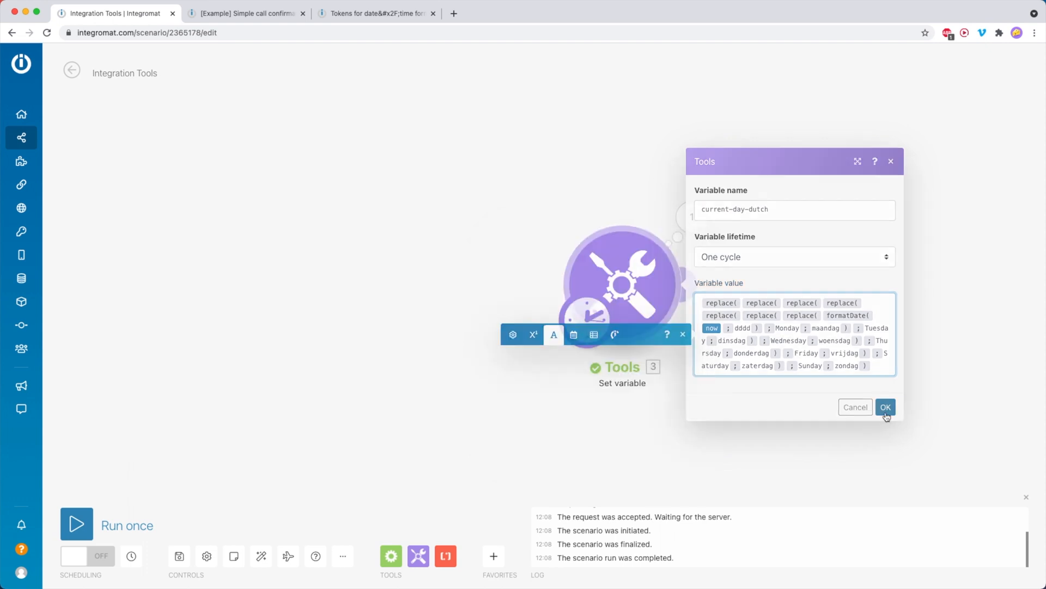
left_click(885, 407)
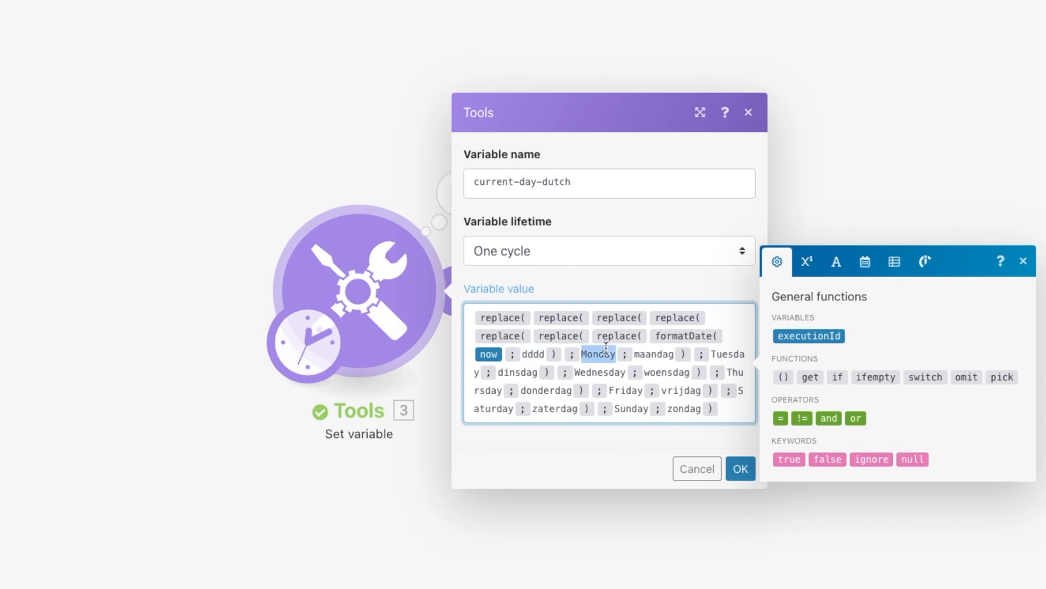
mouse_move(650, 356)
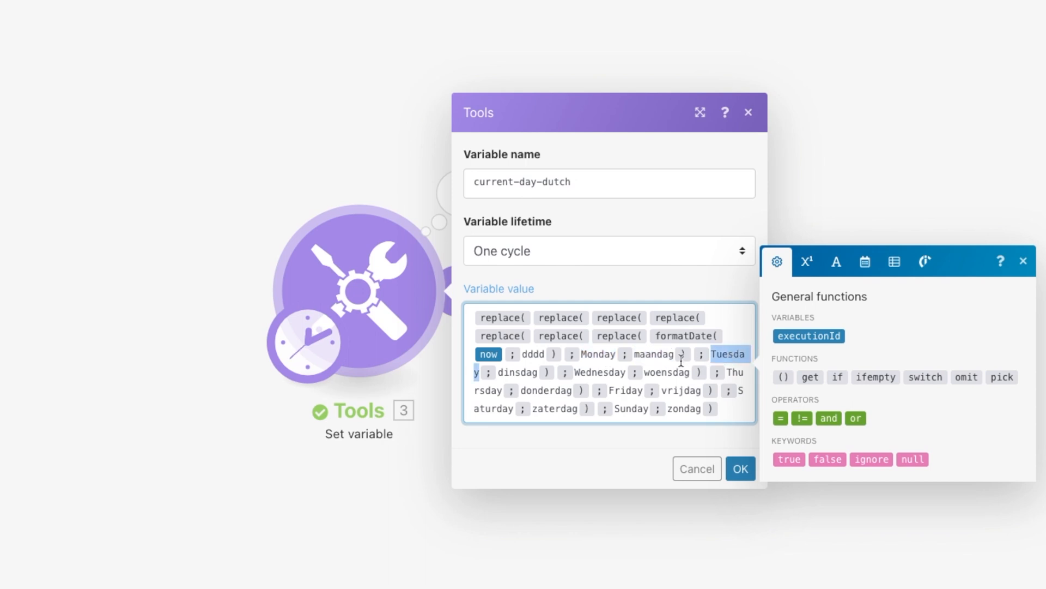
double_click(600, 372)
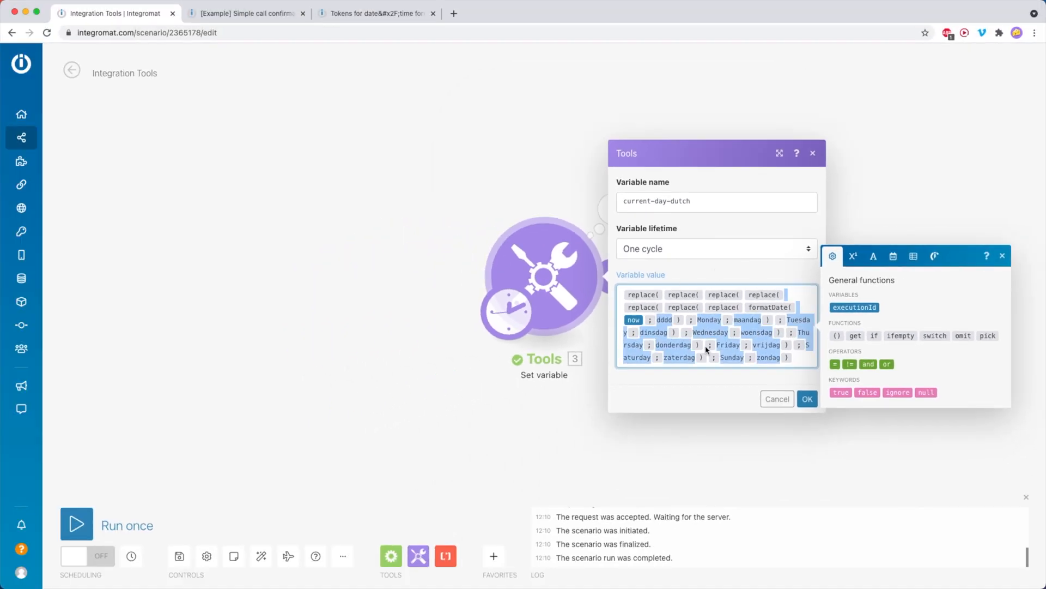
- Paste the weekday formula into the Dutch email content and test-run it, yielding 'Nog een fijne woensdag!'
left_click(245, 14)
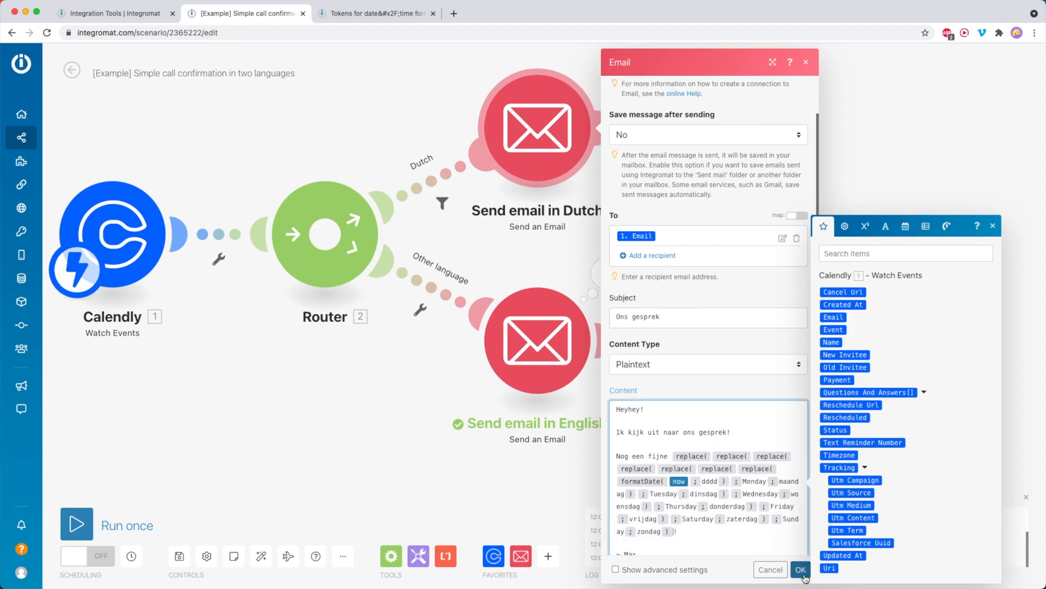
left_click(800, 569)
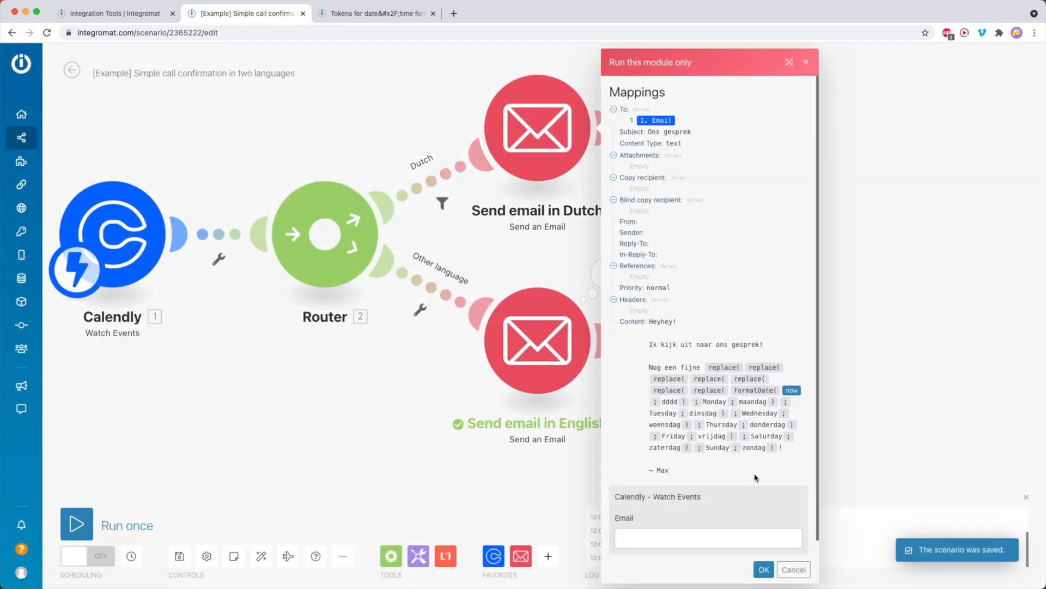
type("emmah.d")
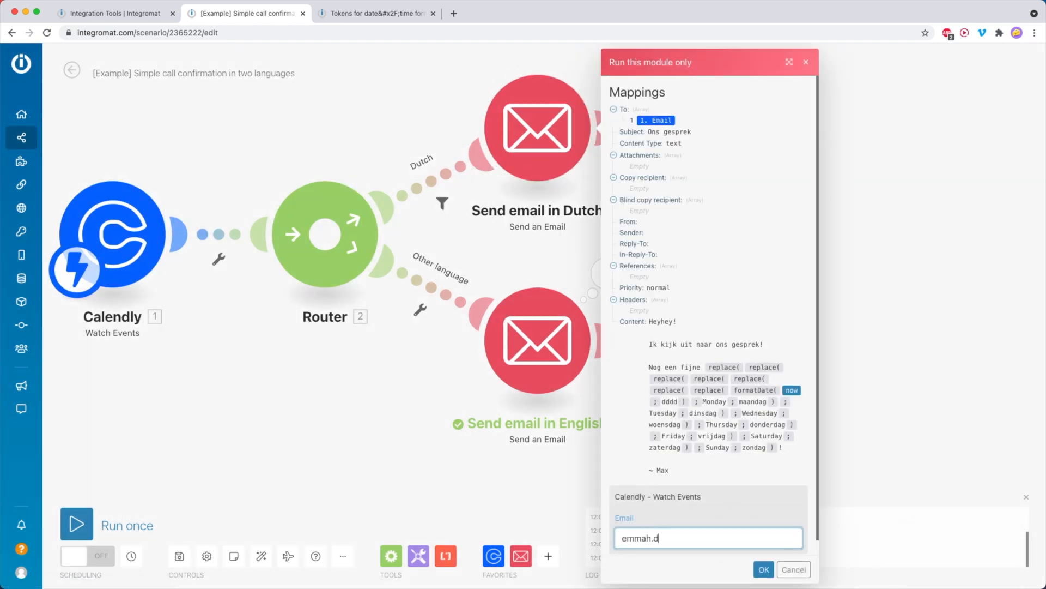
left_click(763, 569)
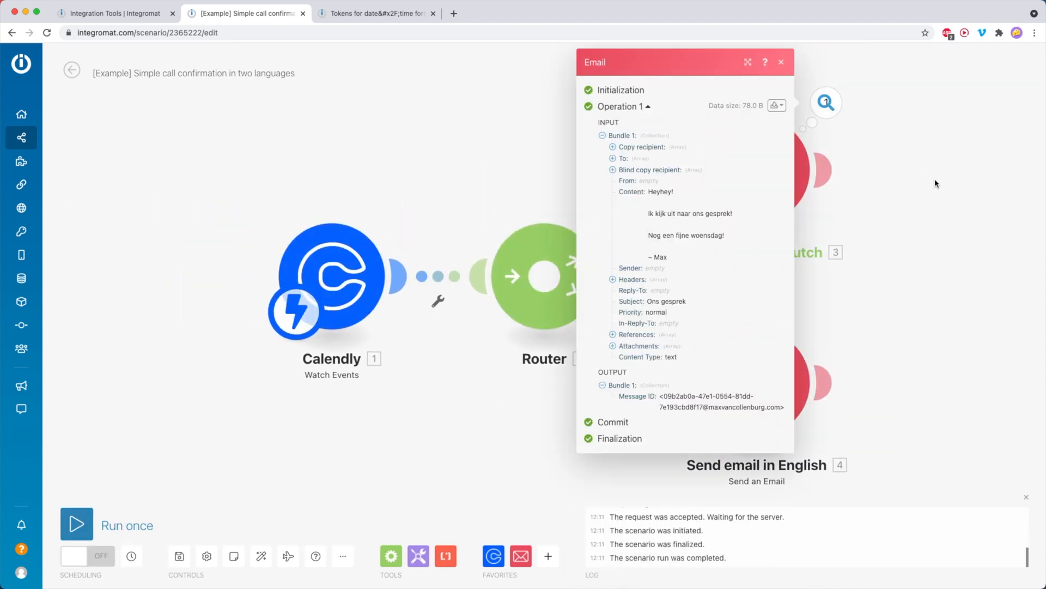
mouse_move(652, 235)
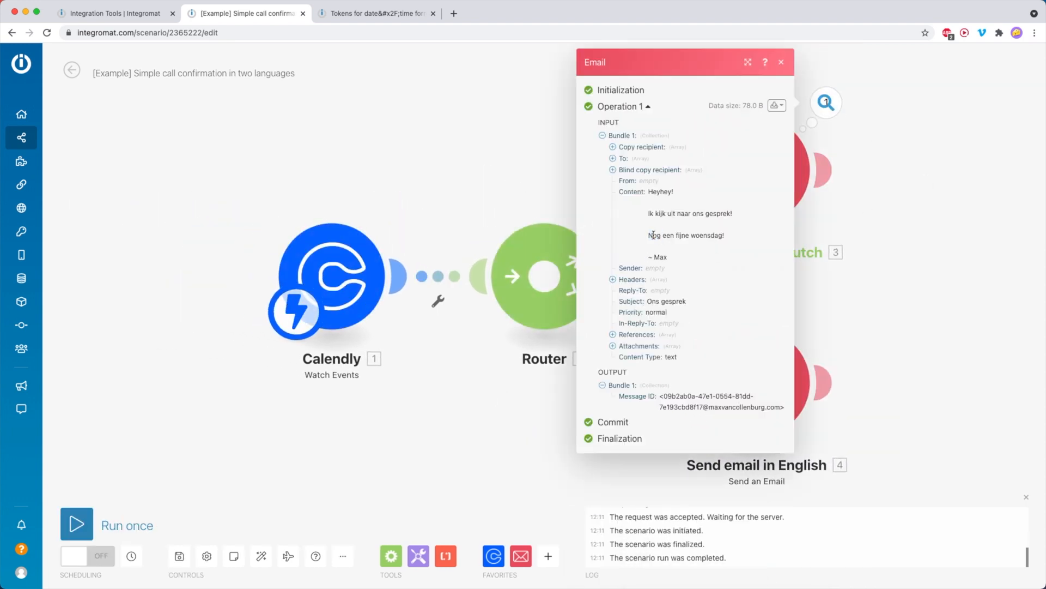